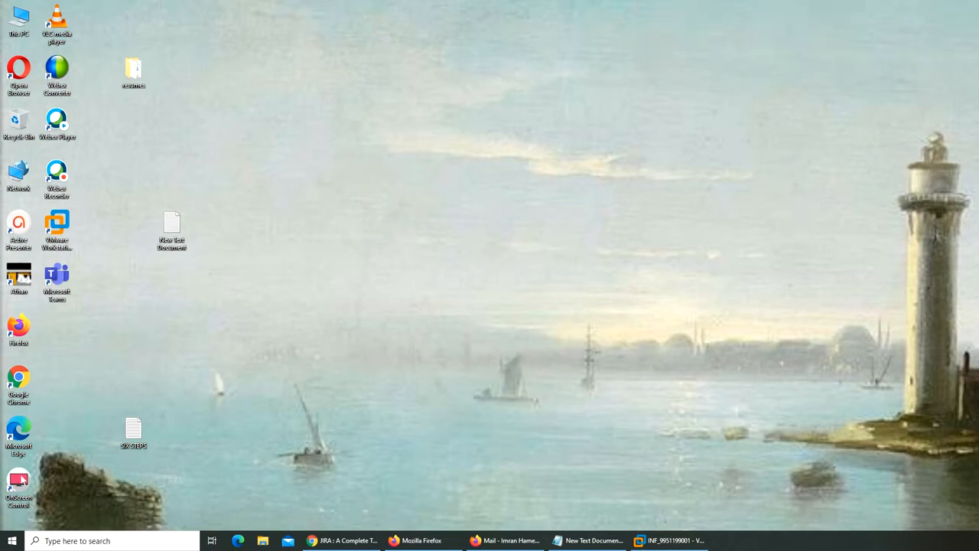
mouse_move(728, 438)
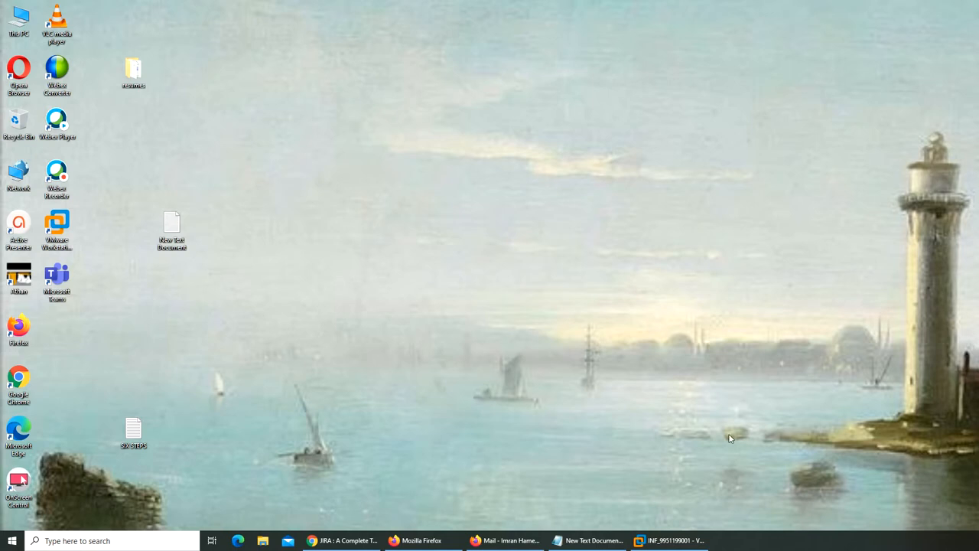
mouse_move(709, 438)
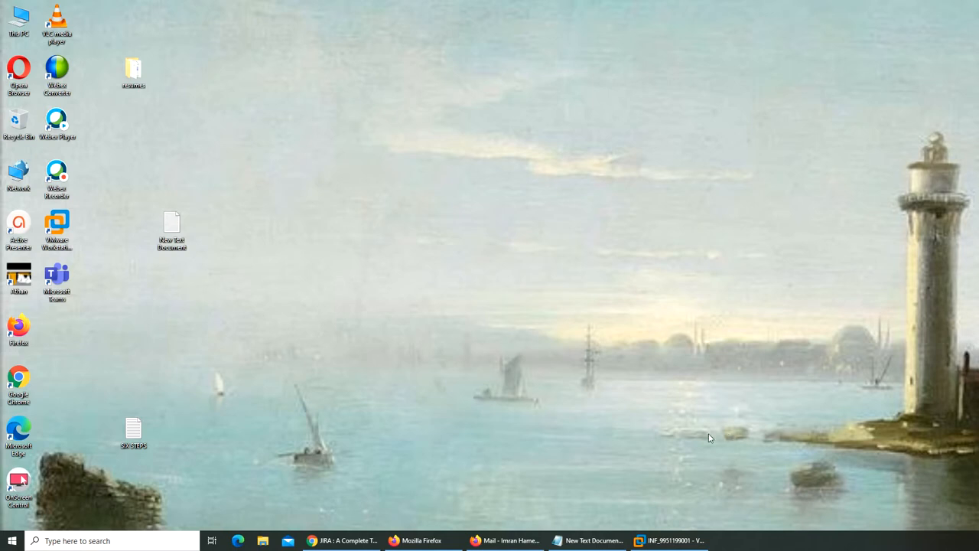
mouse_move(405, 540)
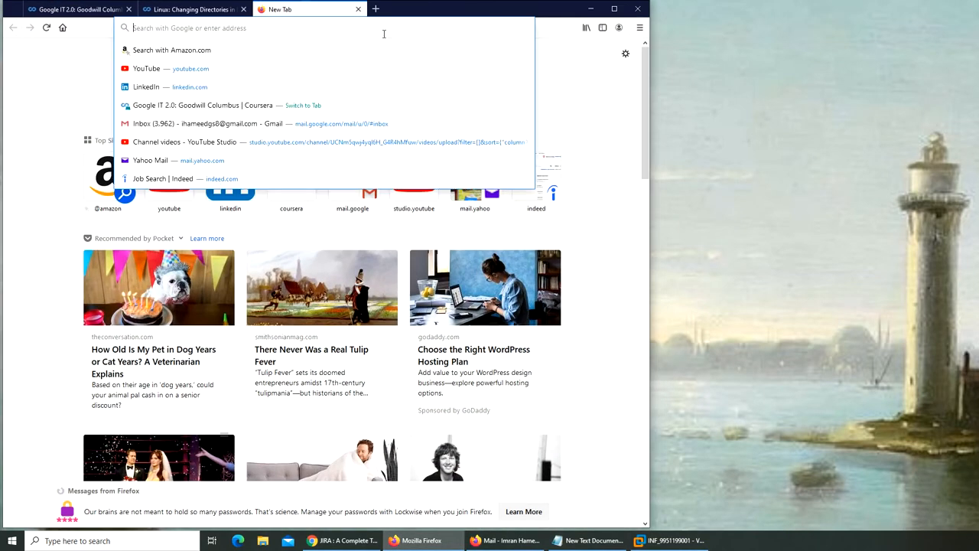
Search Google for 'ubuntu' and open the official Download Ubuntu Desktop result
text(ub)
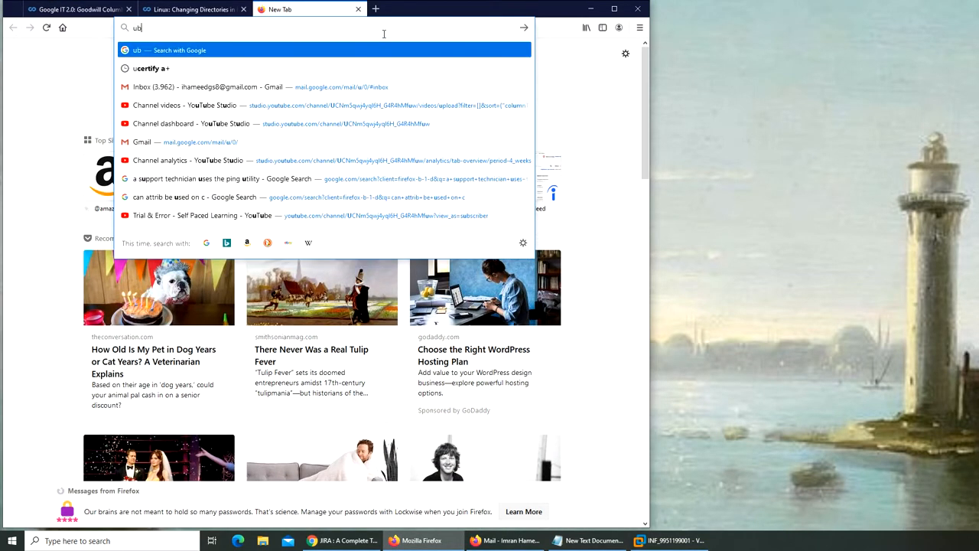
text(ubuntu)
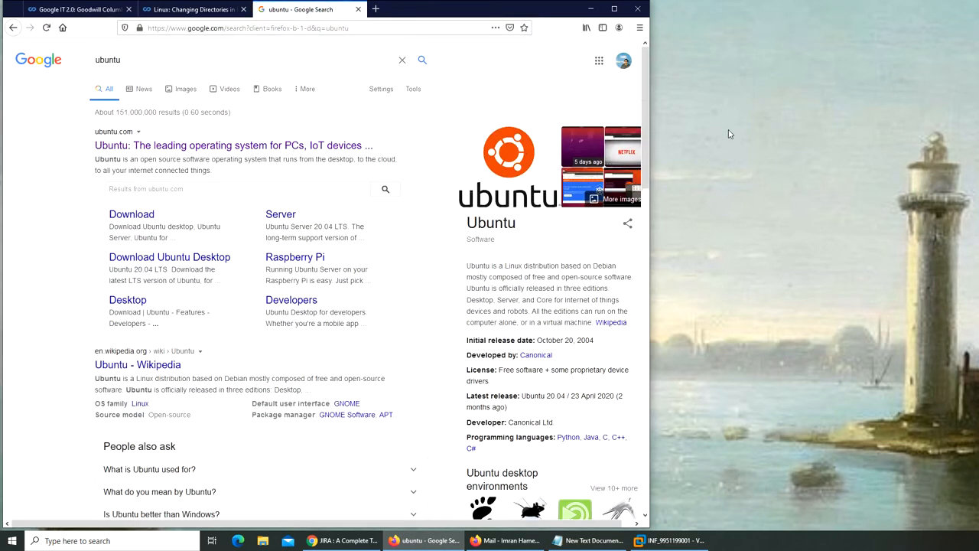
mouse_move(140, 220)
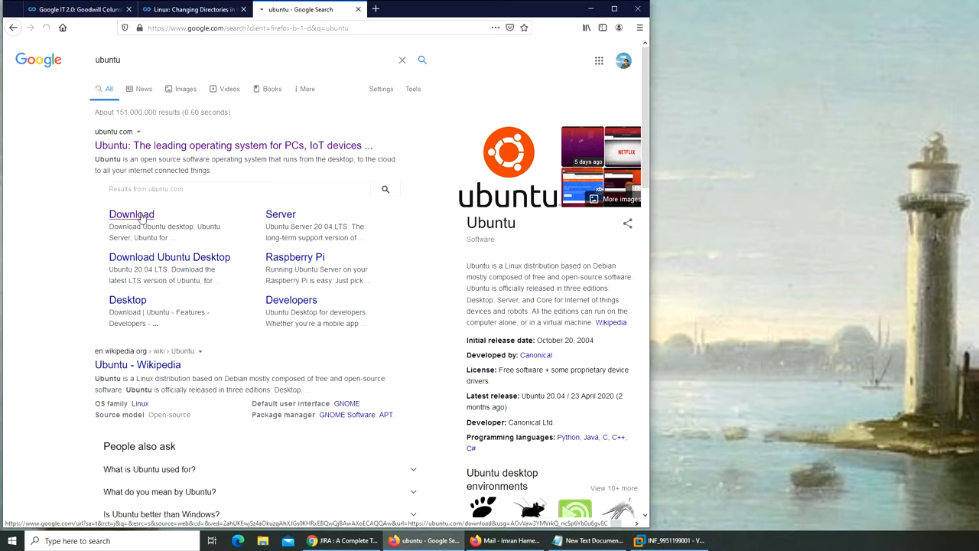
click(131, 214)
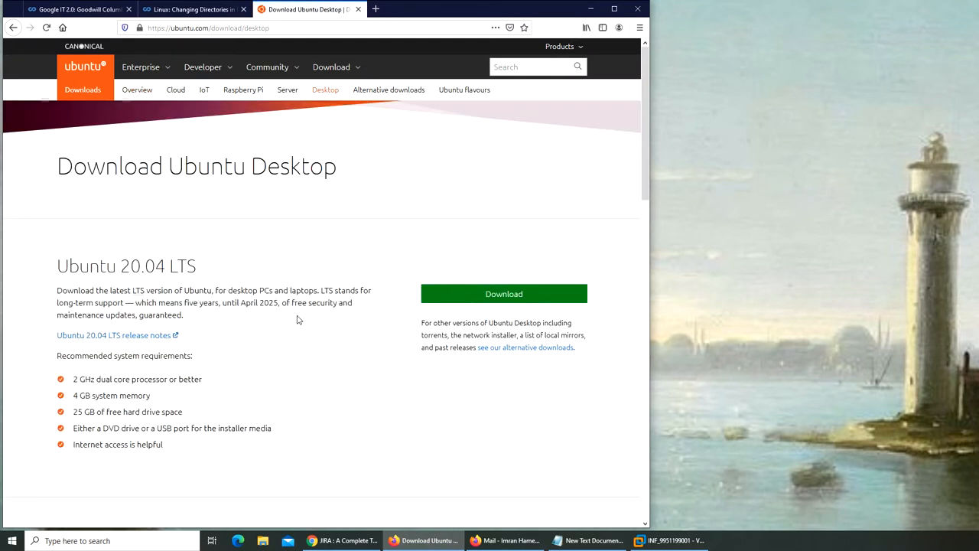
mouse_move(130, 280)
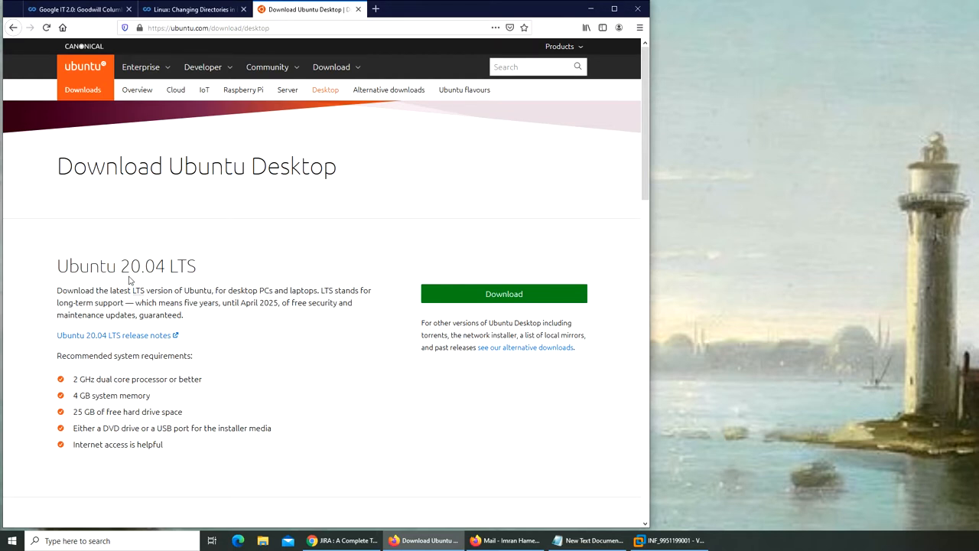
mouse_move(128, 277)
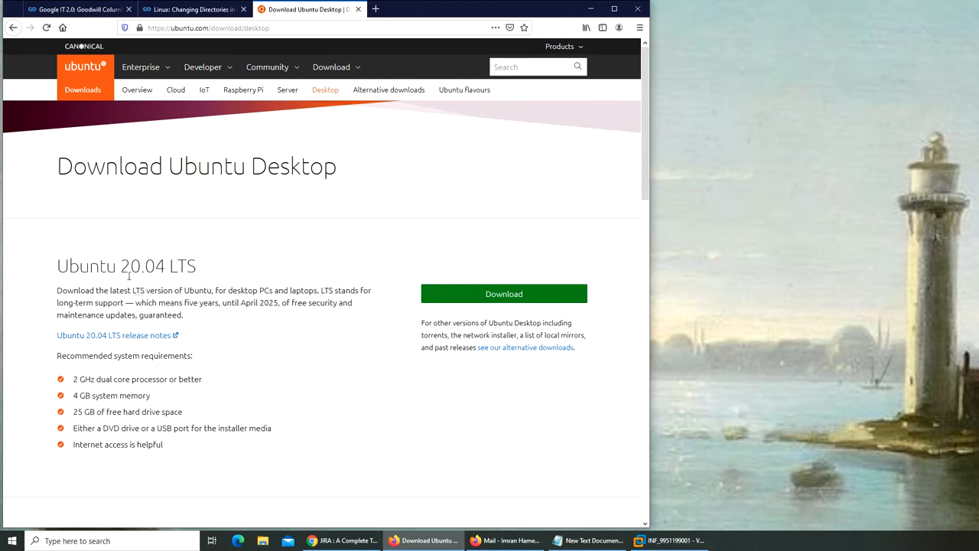
mouse_move(322, 326)
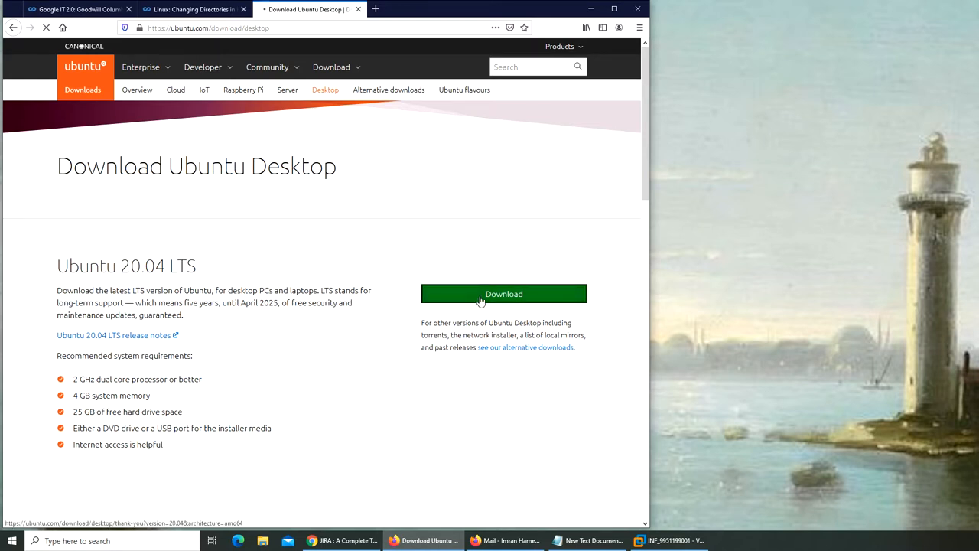
Start saving the Ubuntu 20.04 desktop ISO, then go back to the download page
click(503, 294)
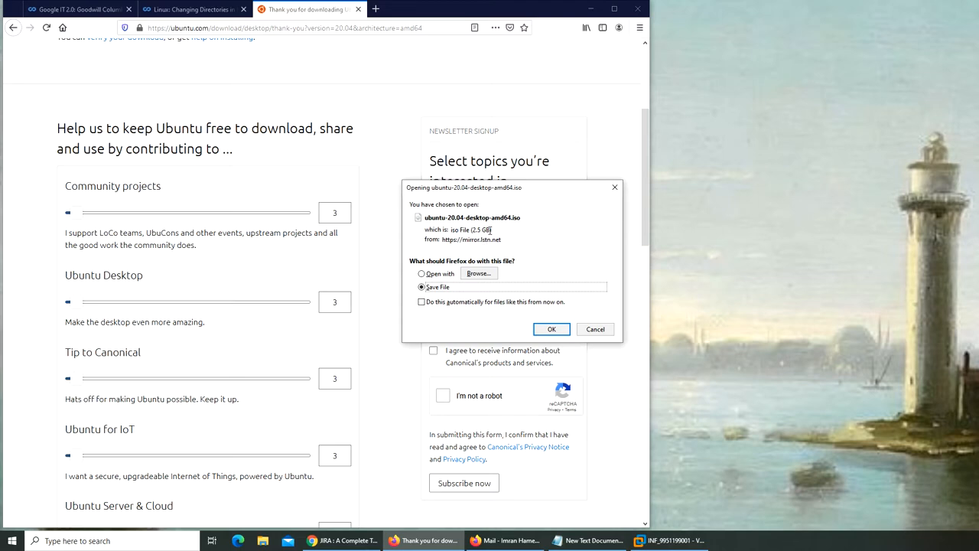
click(550, 329)
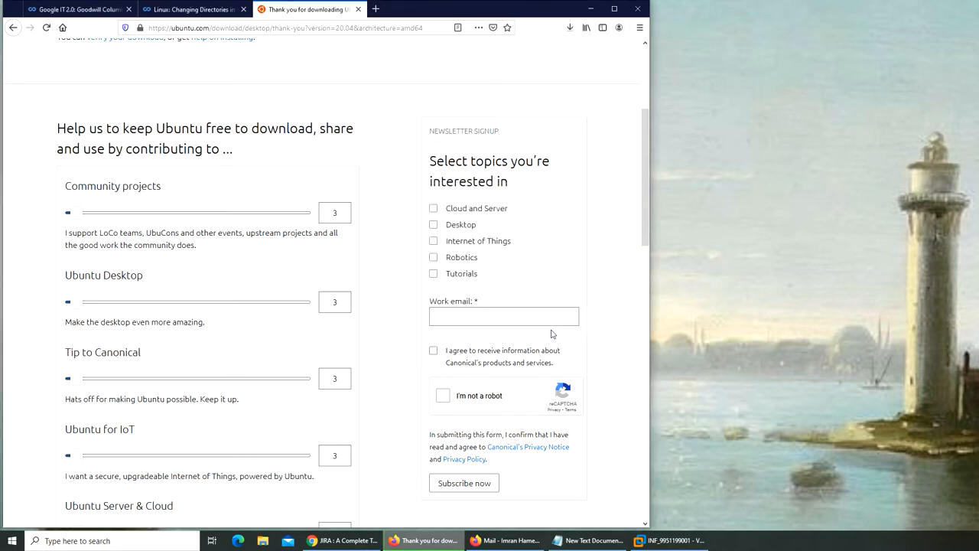
mouse_move(385, 257)
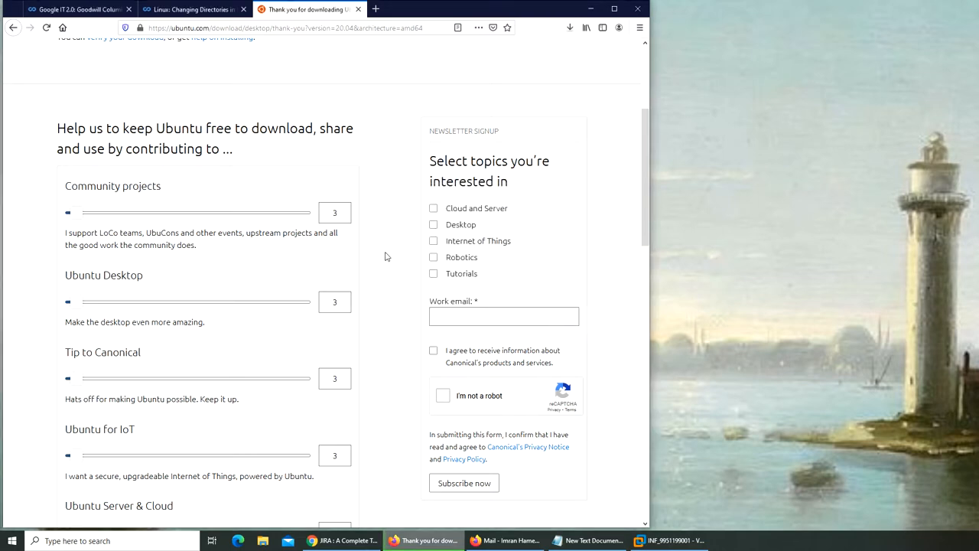
right_click(387, 258)
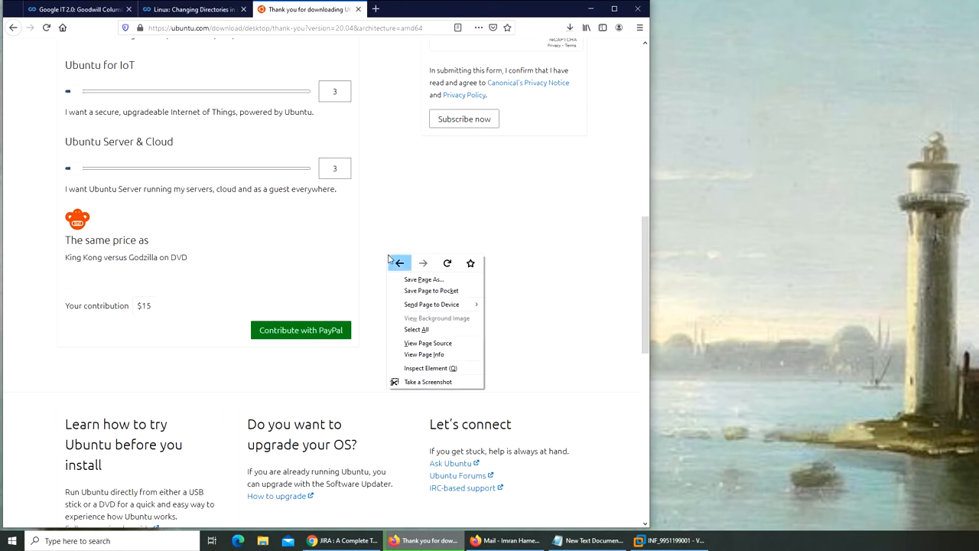
click(399, 263)
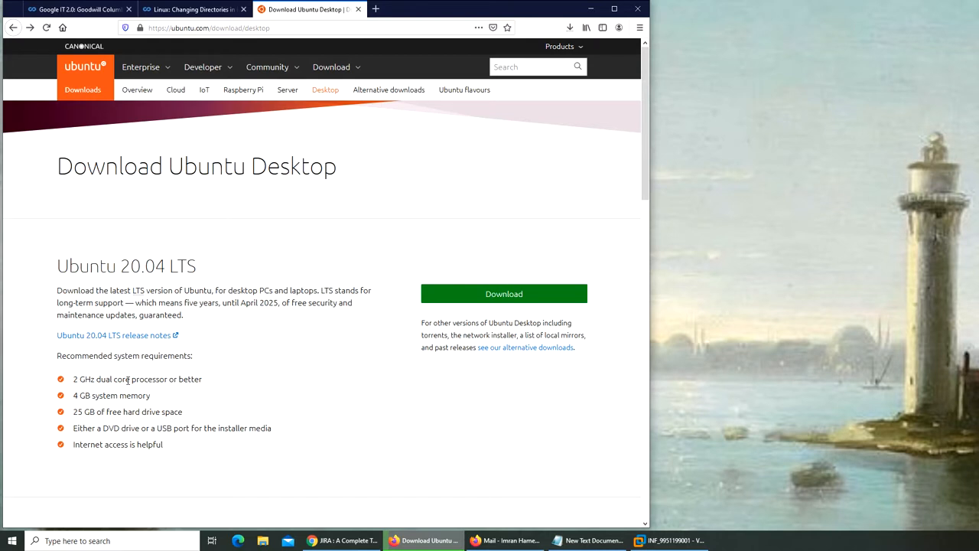
mouse_move(375, 101)
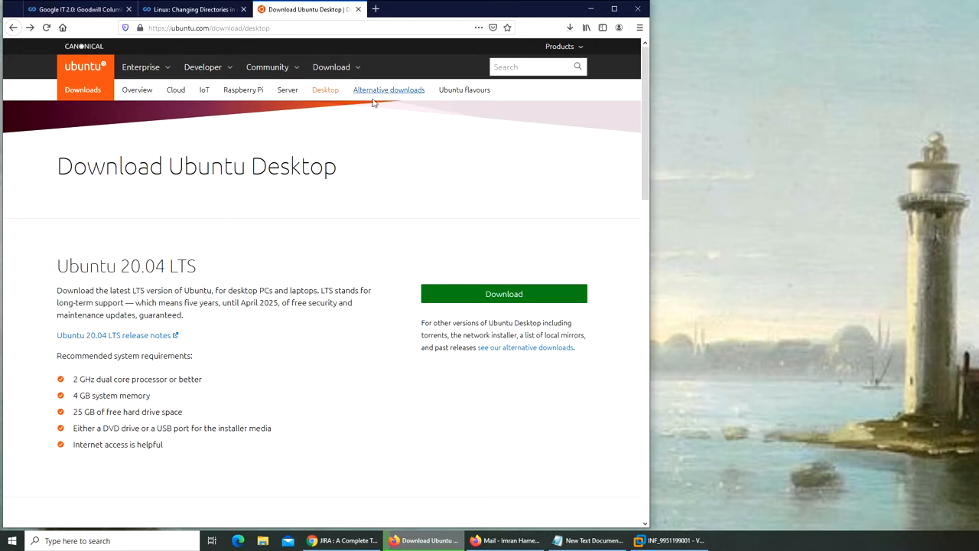
Show the ubuntu-20.04-desktop-amd64.iso download progress in the downloads panel
click(504, 294)
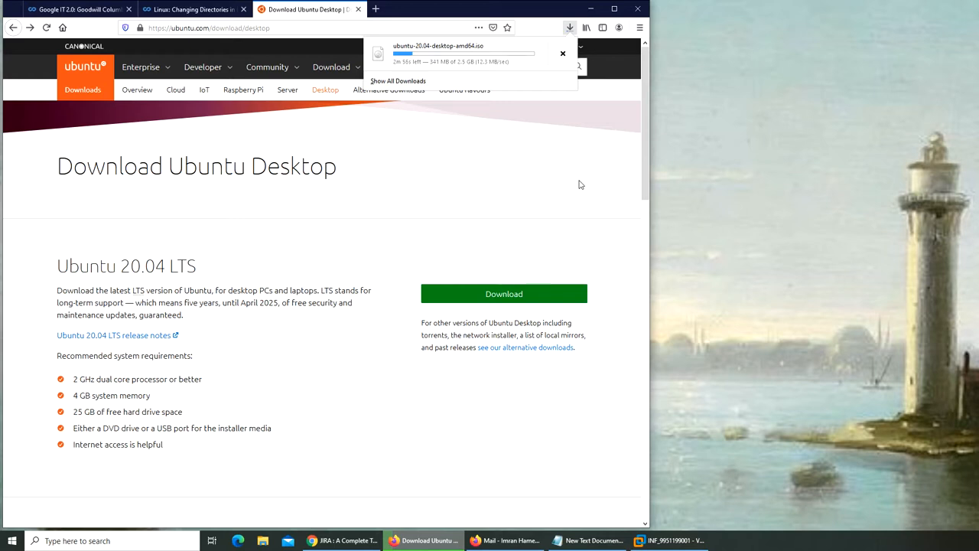
mouse_move(85, 407)
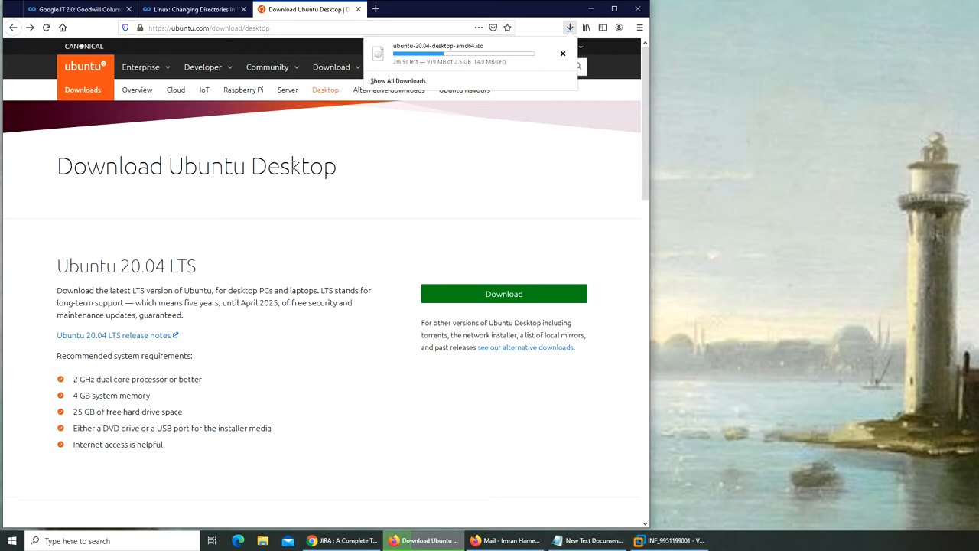
mouse_move(394, 9)
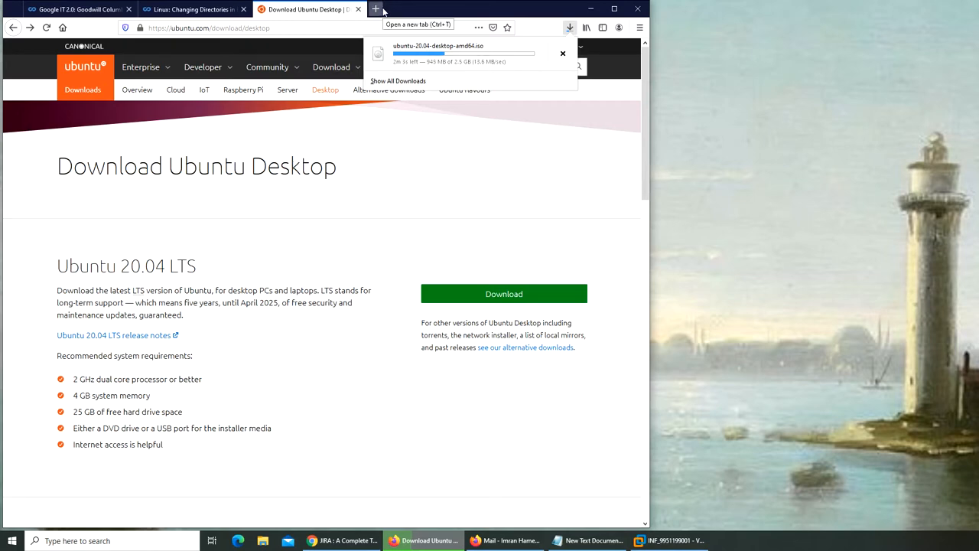
In a new tab, search for '64bit windows 10 hard drive' requirements
click(373, 9)
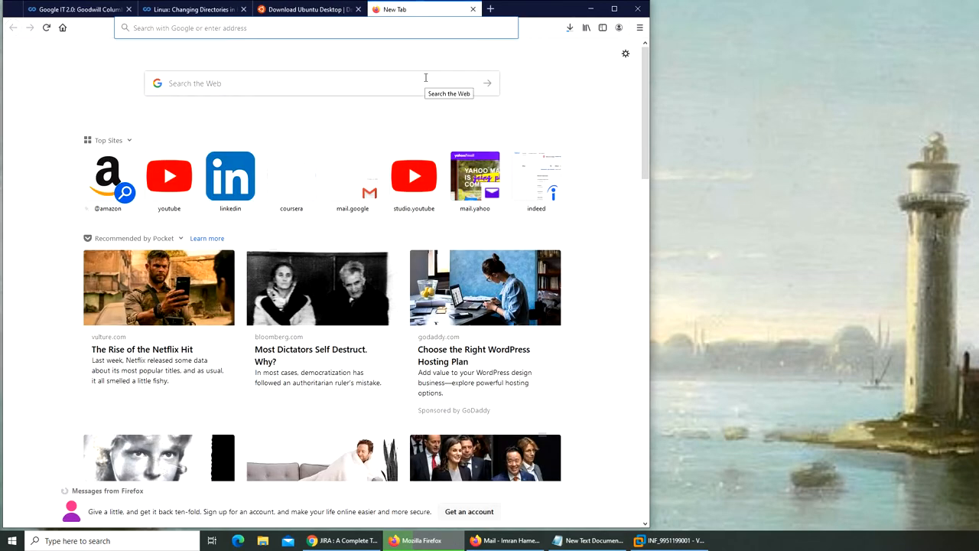
text(64bit)
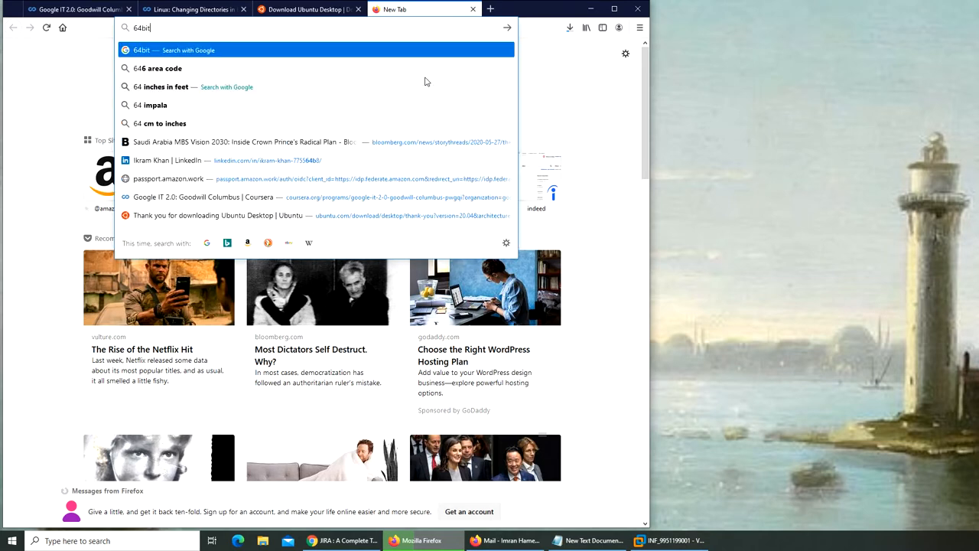
text(windows 10)
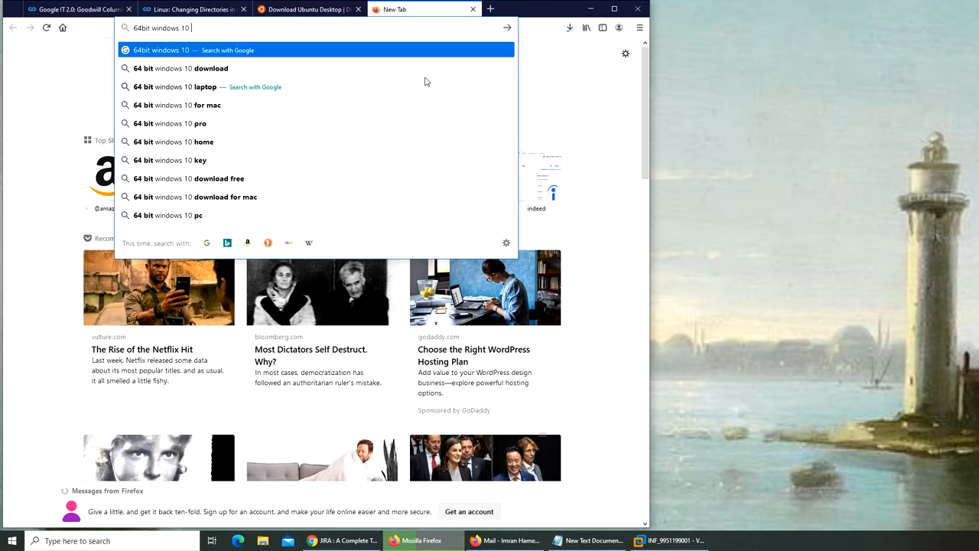
text(hard drive)
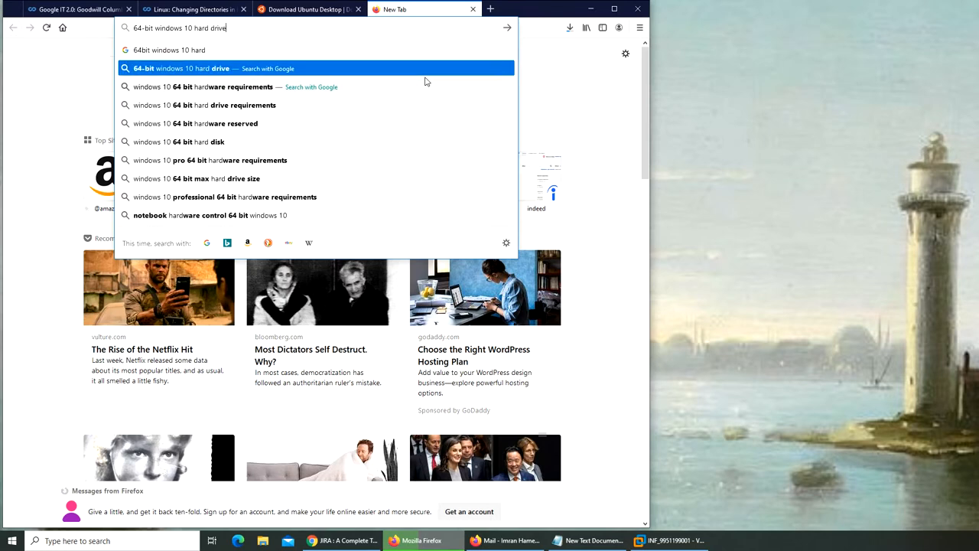
click(201, 85)
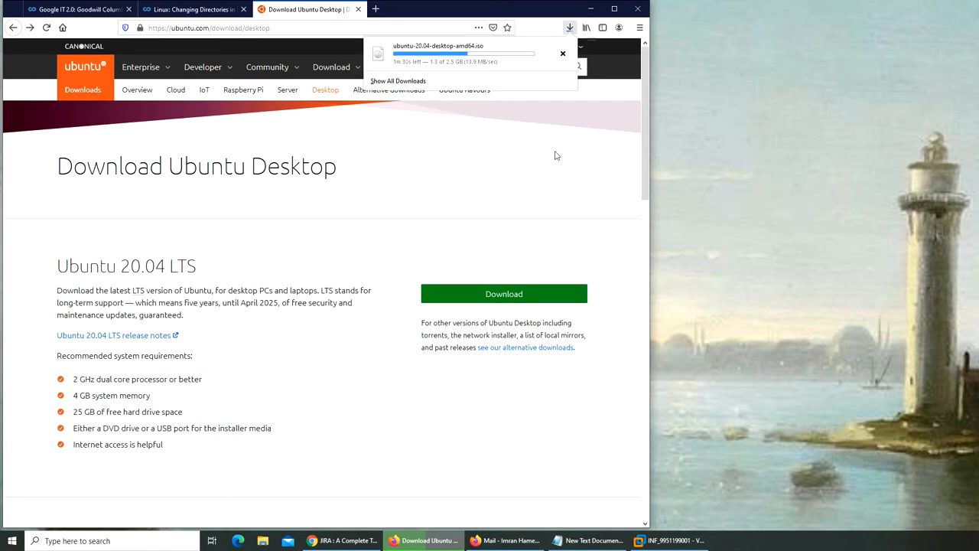
mouse_move(447, 166)
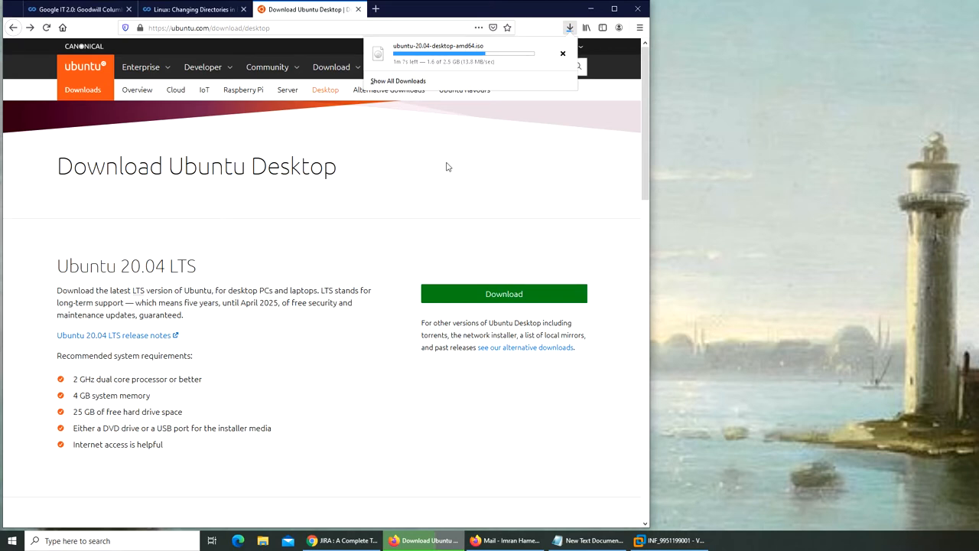
mouse_move(524, 194)
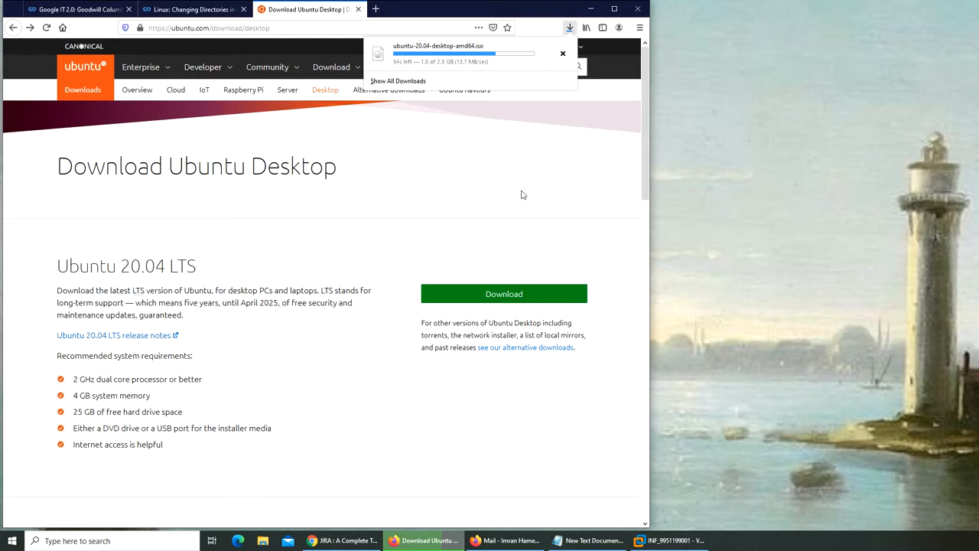
mouse_move(471, 191)
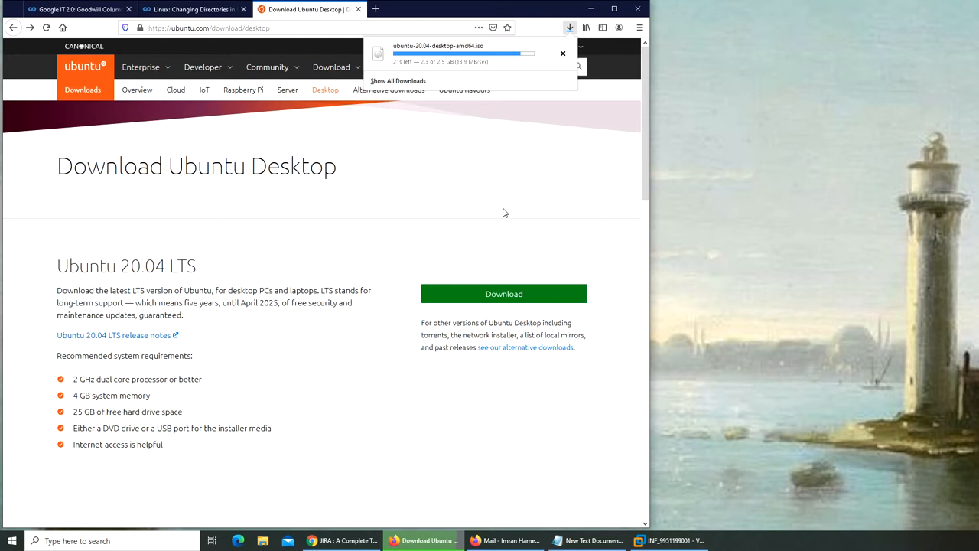
Confirm saving ubuntu-20.04-desktop-amd64.iso to disk with Save File
right_click(504, 213)
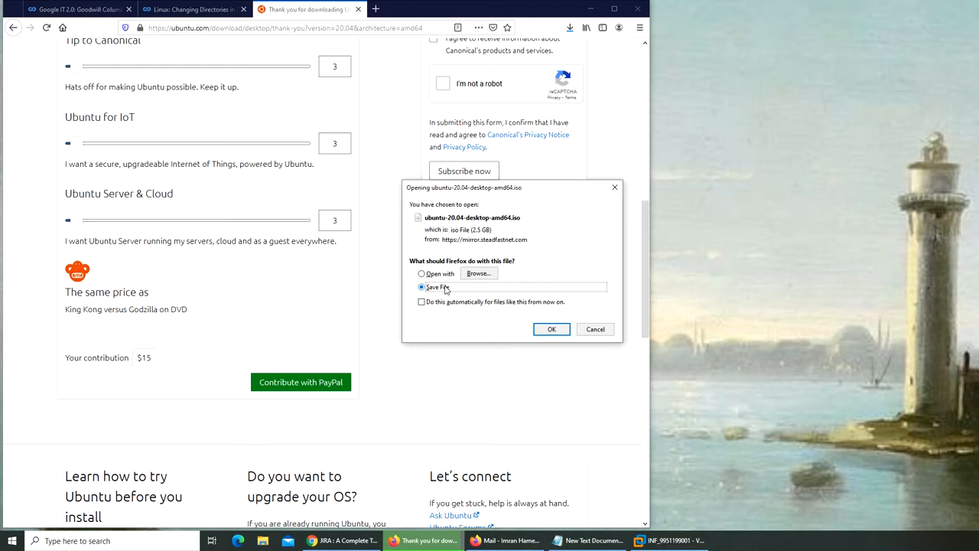
click(551, 329)
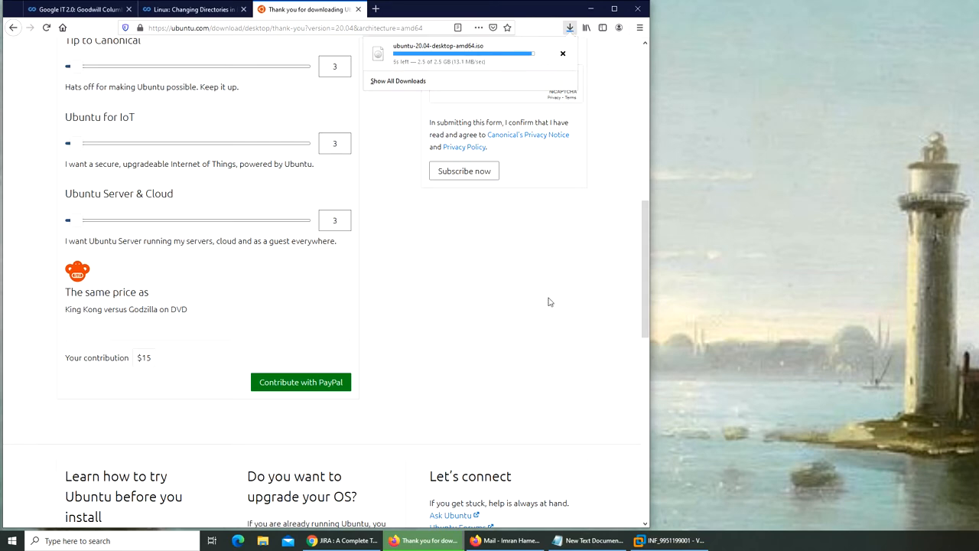
mouse_move(446, 315)
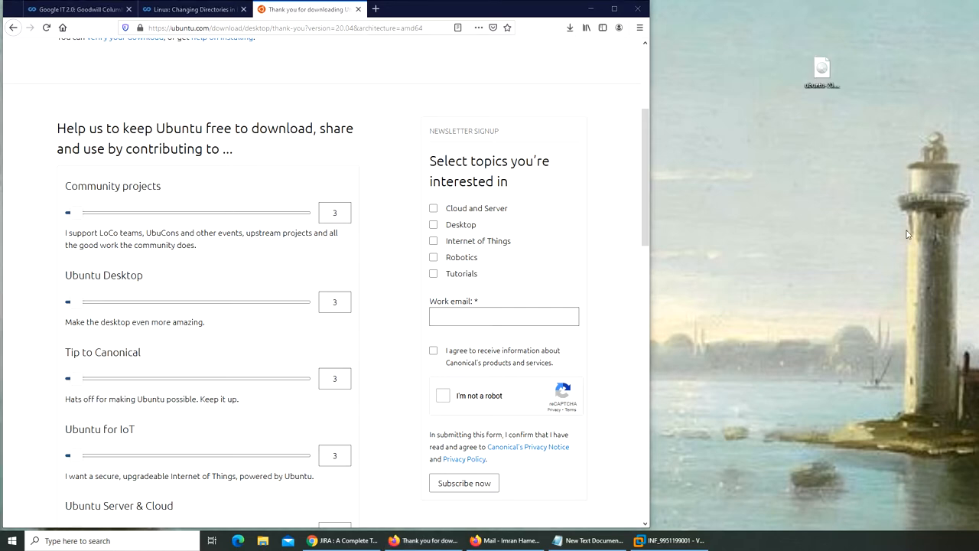
mouse_move(826, 93)
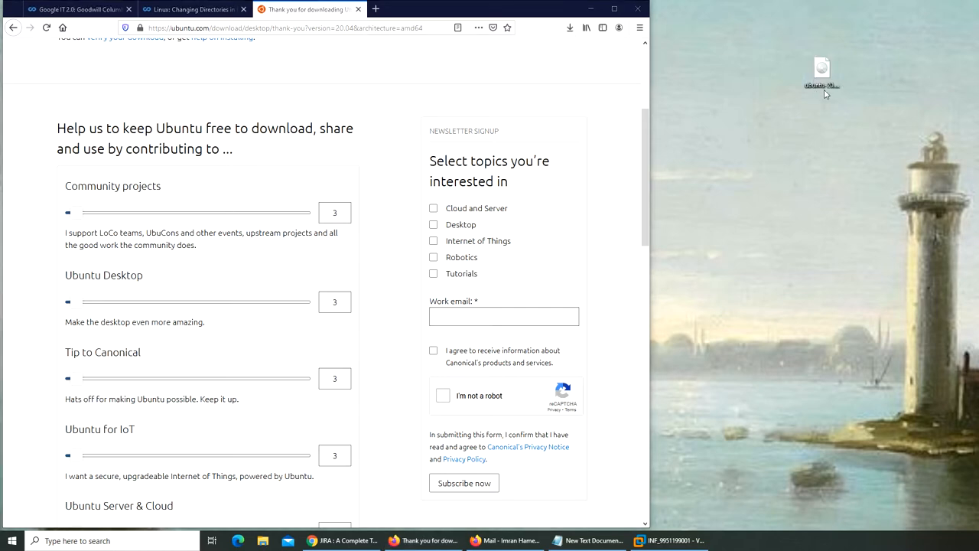
Start the New Virtual Machine Wizard in VMware Workstation with the Typical configuration
click(673, 538)
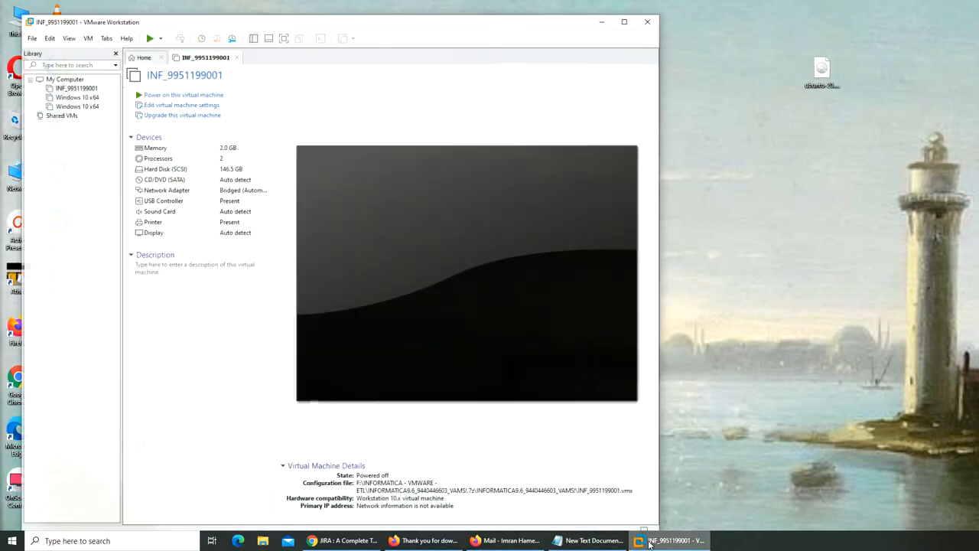
click(625, 22)
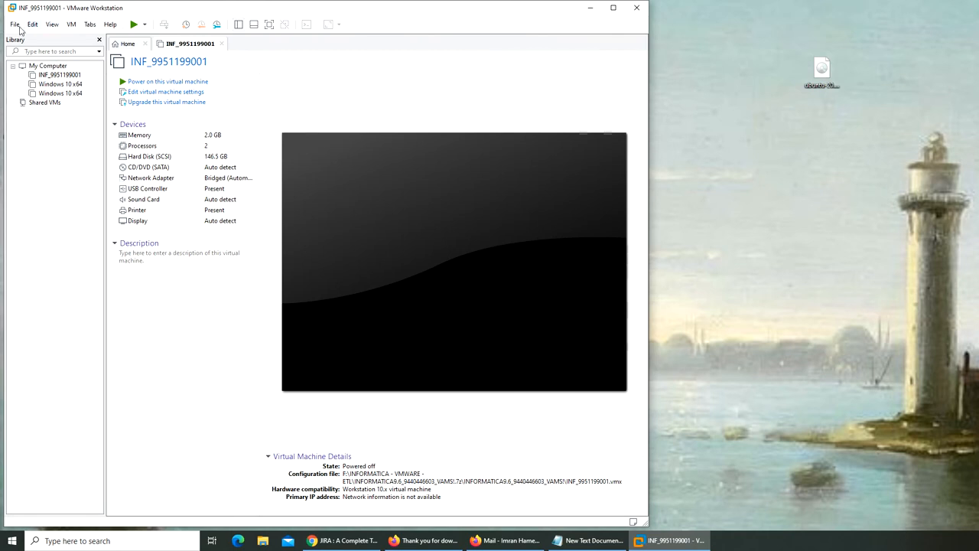
click(12, 24)
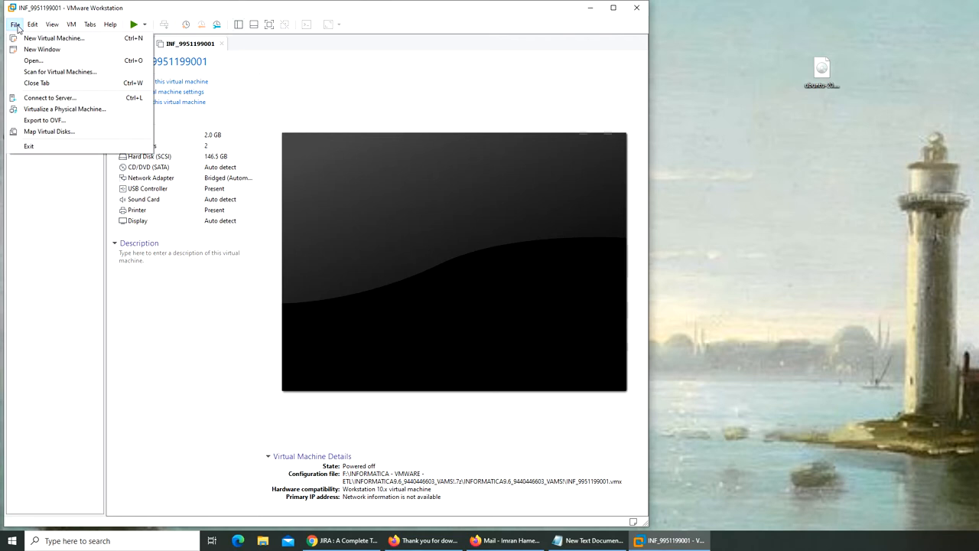
click(22, 25)
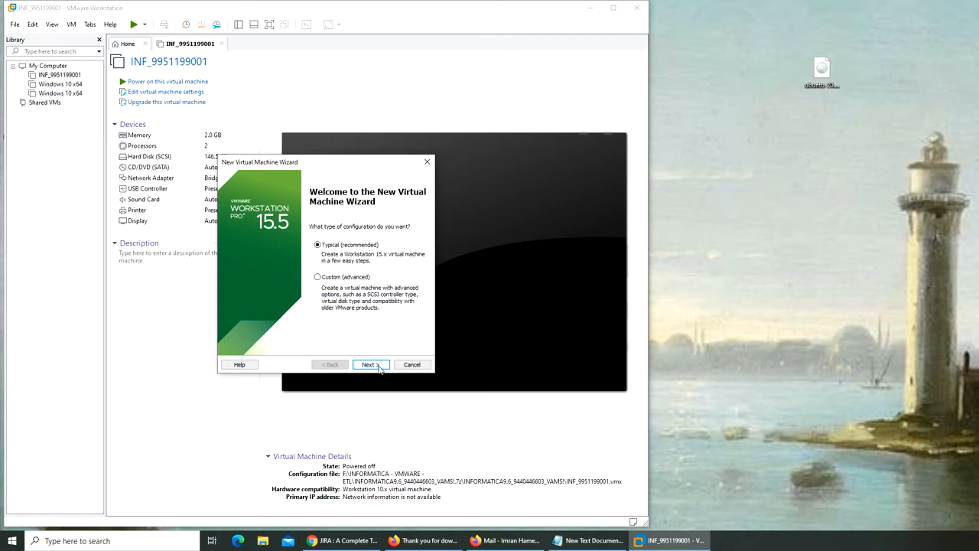
click(370, 364)
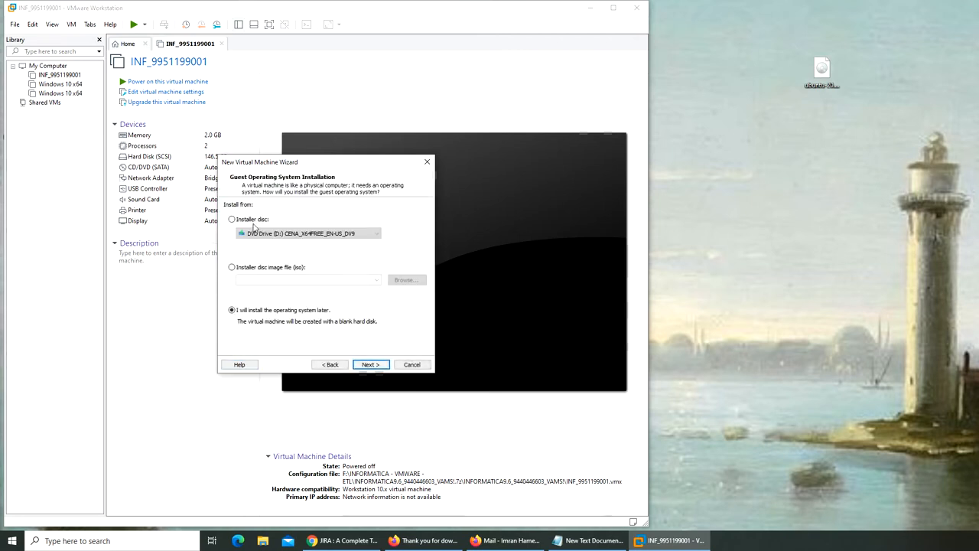
Choose installer disc image file and select the downloaded Ubuntu 20.04 ISO
click(229, 219)
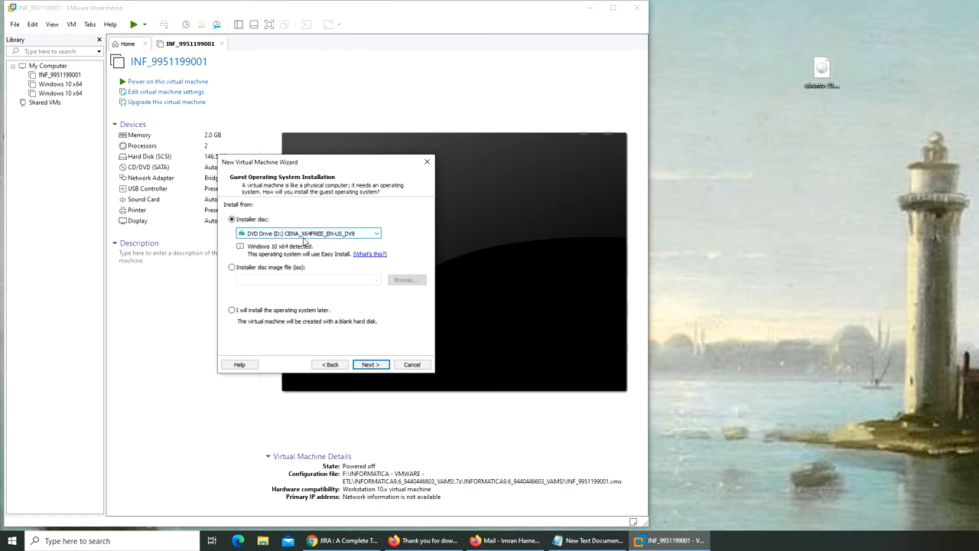
mouse_move(327, 237)
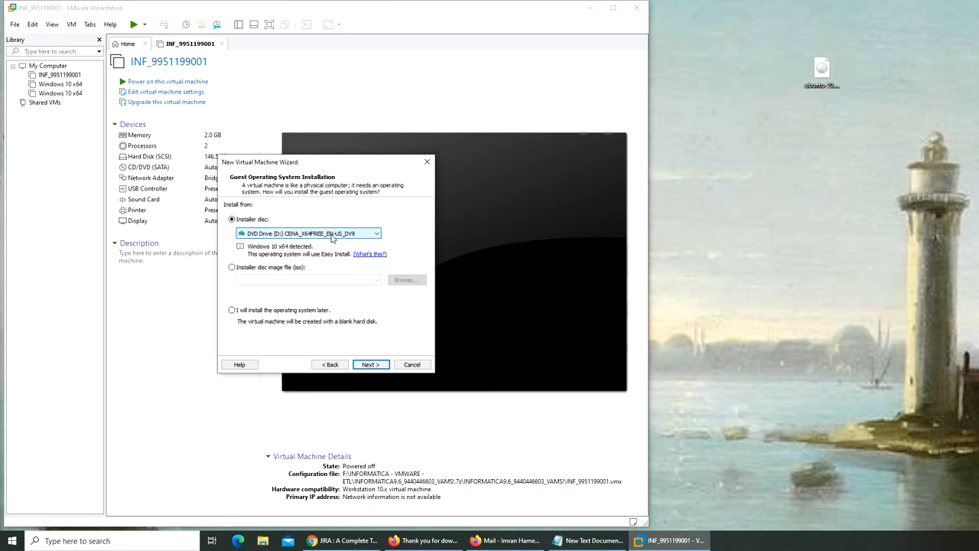
click(232, 266)
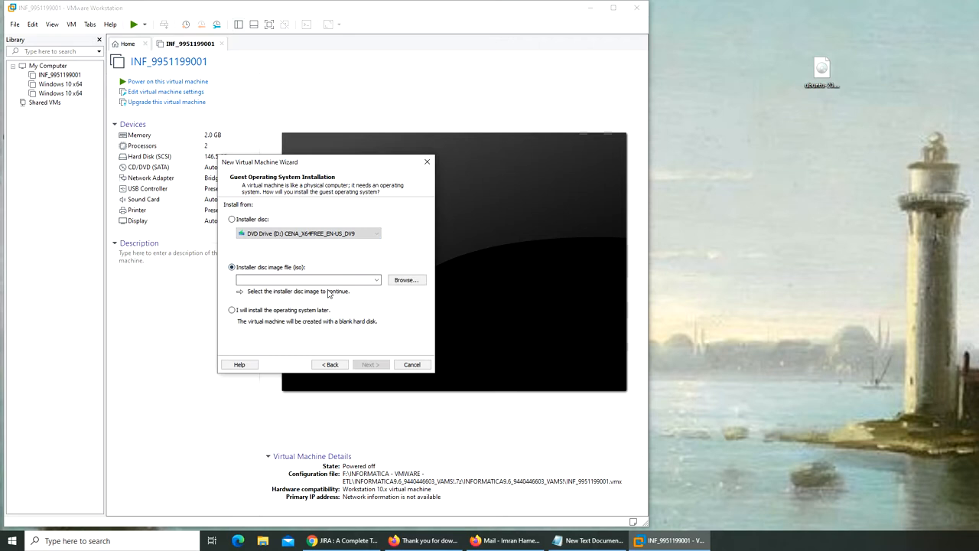
click(407, 279)
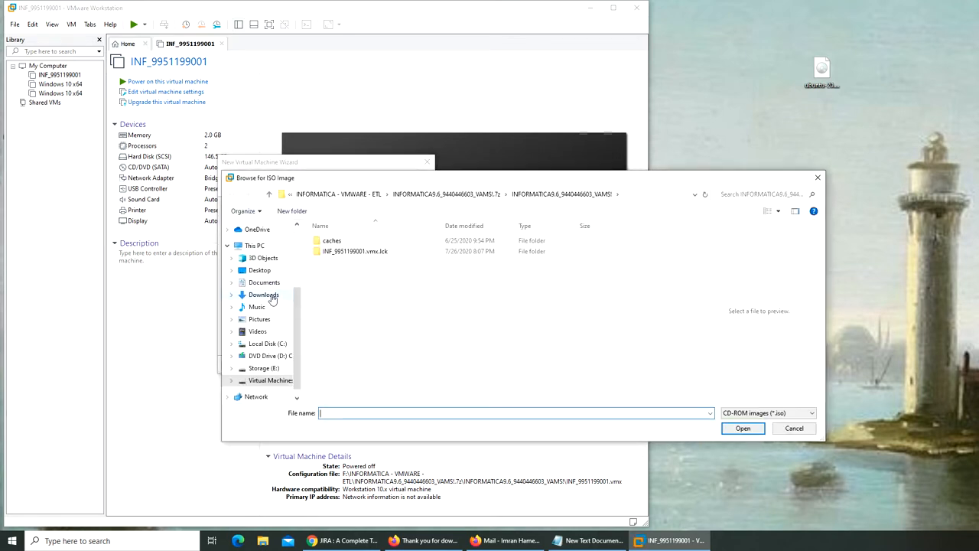
click(260, 269)
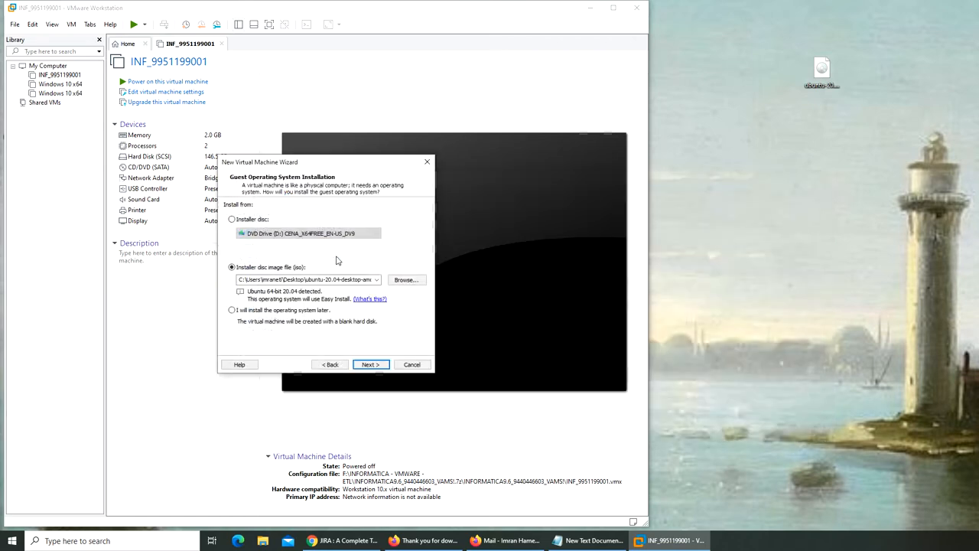
click(370, 364)
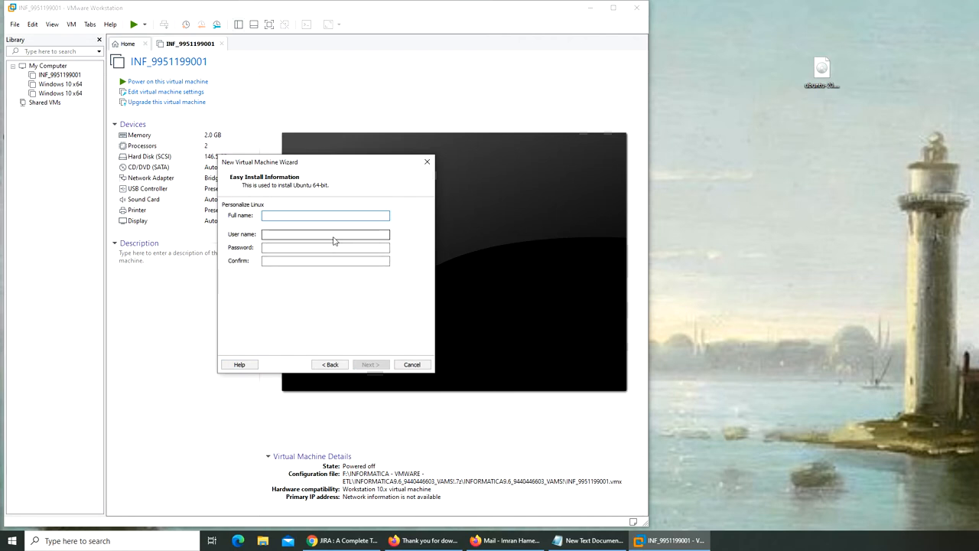
Enter full name 'imran', user name 'imran' and the password for Easy Install, then continue
text(imran)
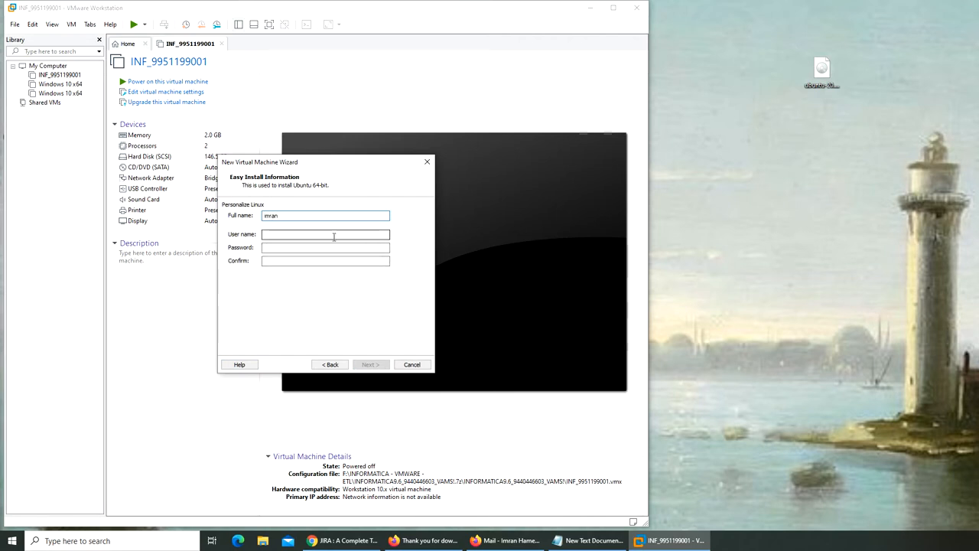
text(imran)
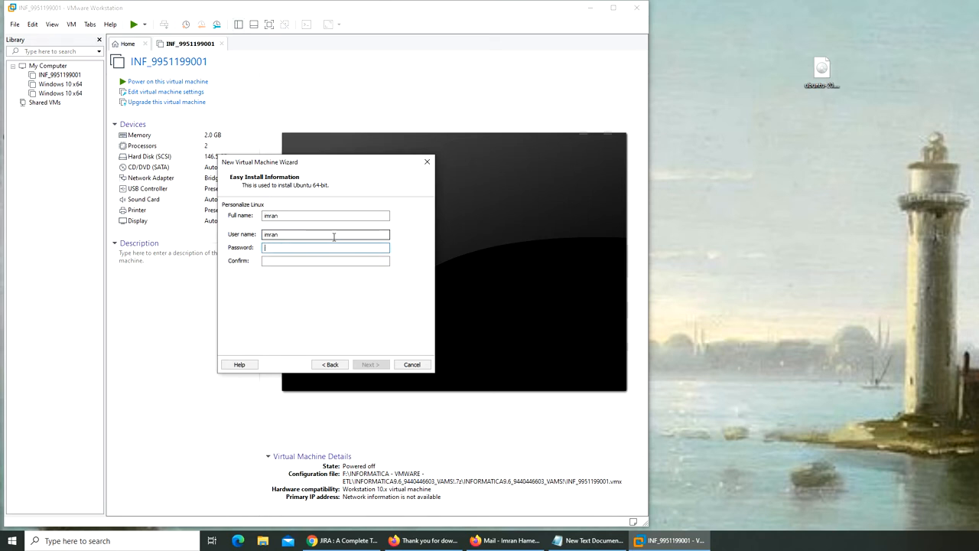
text(*)
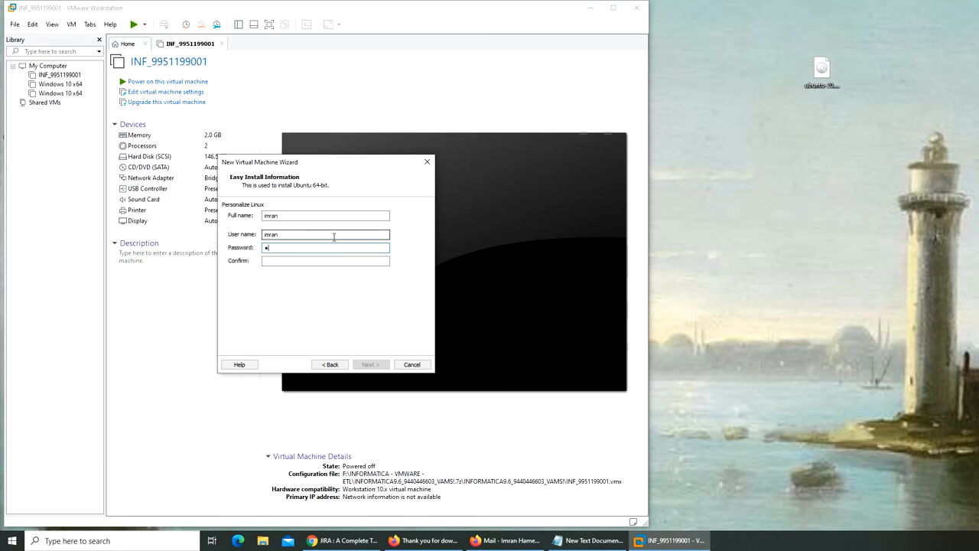
text(password)
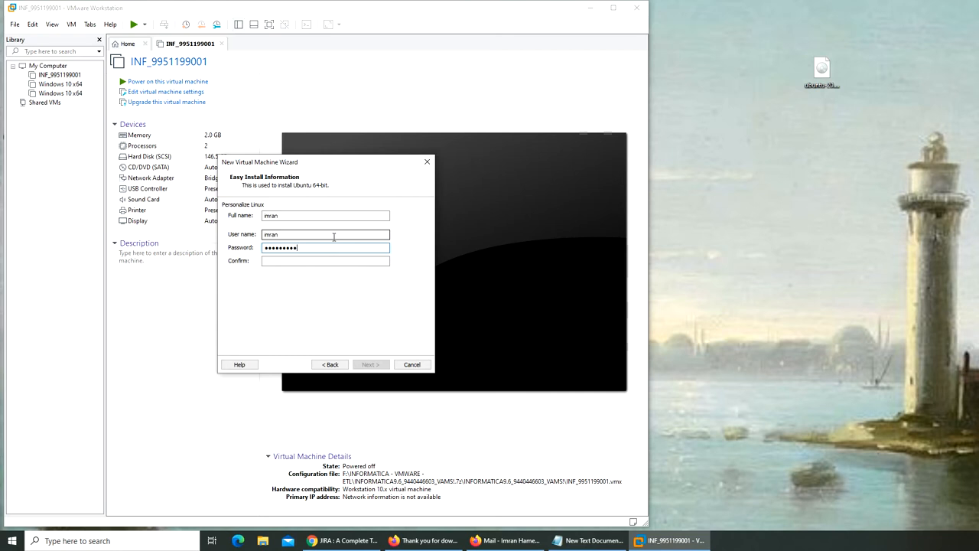
text(*)
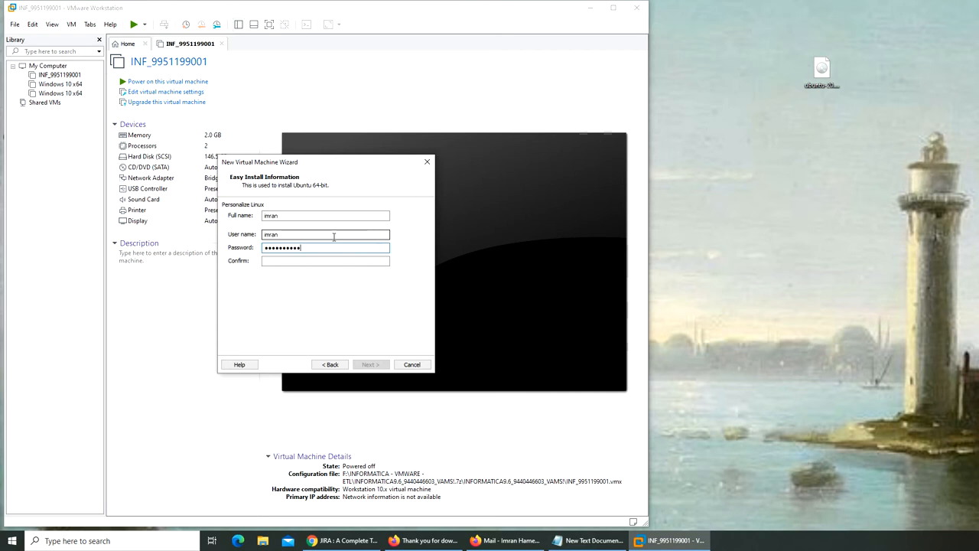
click(325, 260)
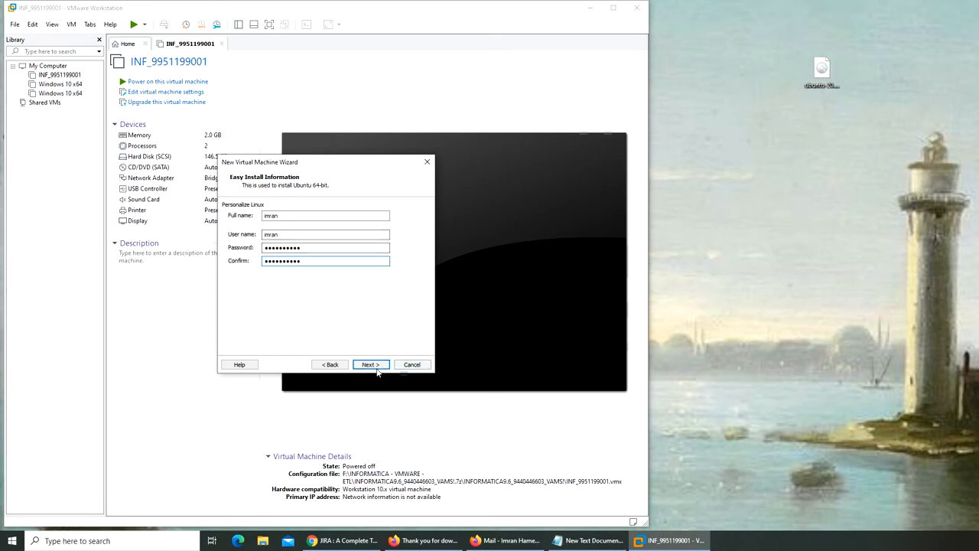
click(370, 364)
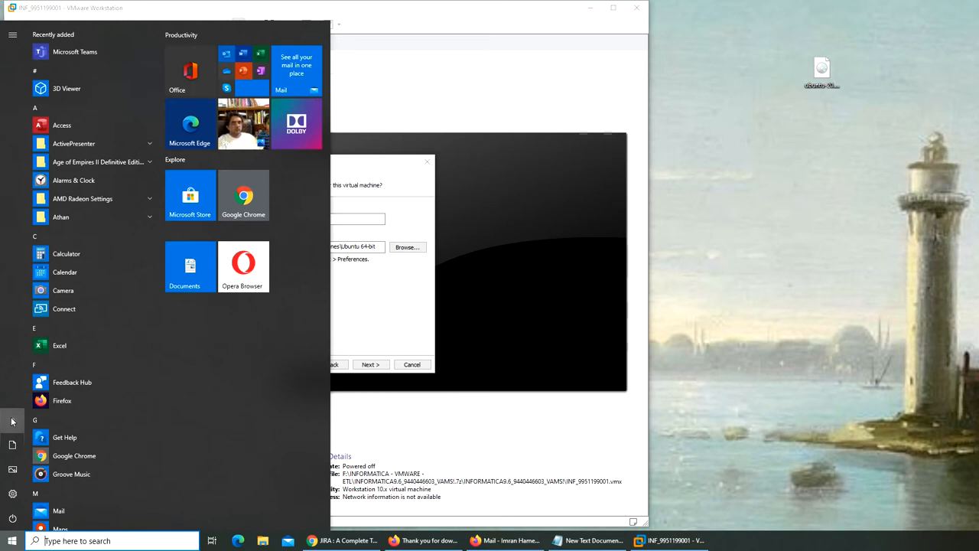
Accept the default Ubuntu 64-bit machine name and location and continue
click(266, 541)
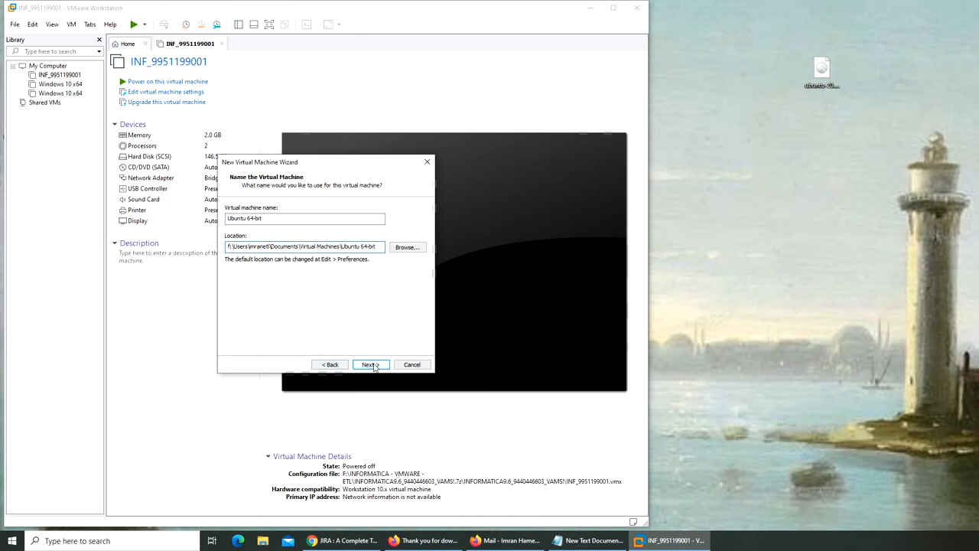
click(371, 364)
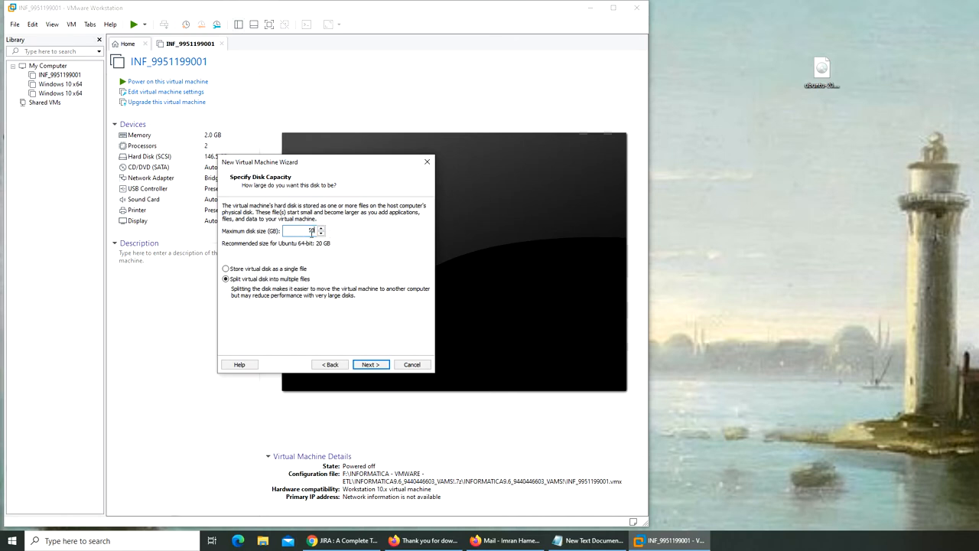
Set a 50.0 GB disk stored as a single file and reach the Ready to Create summary
text(50.0)
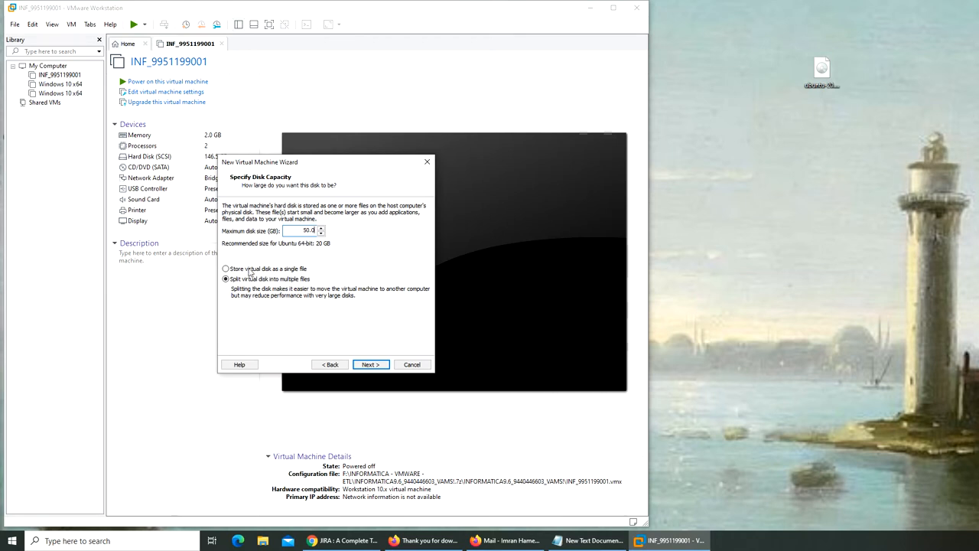
click(226, 269)
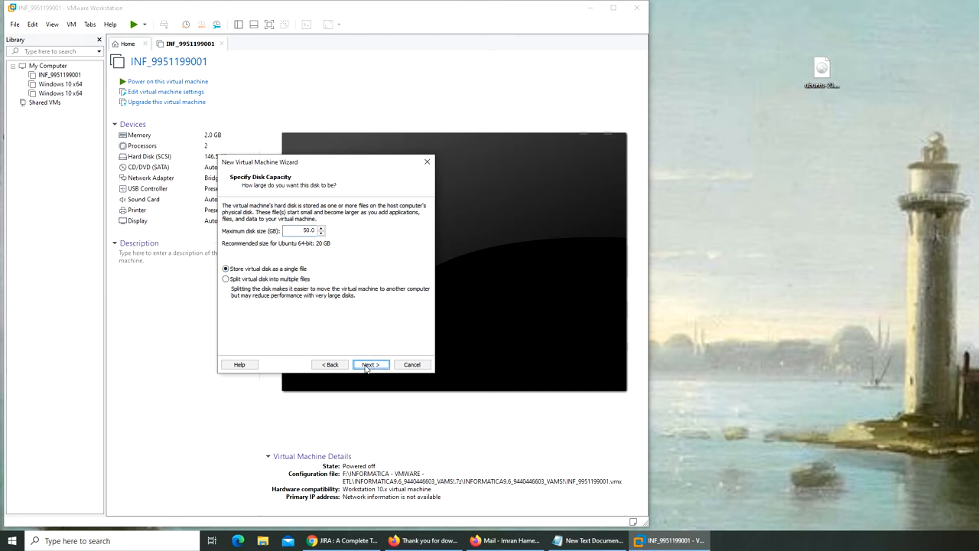
click(370, 364)
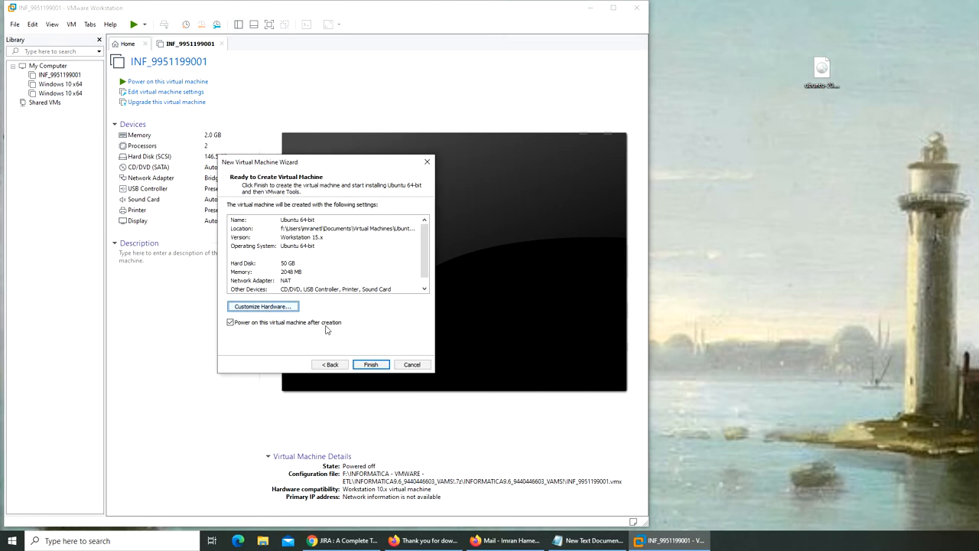
In Customize Hardware, give the machine 2 processors and 4 GB of memory
click(263, 306)
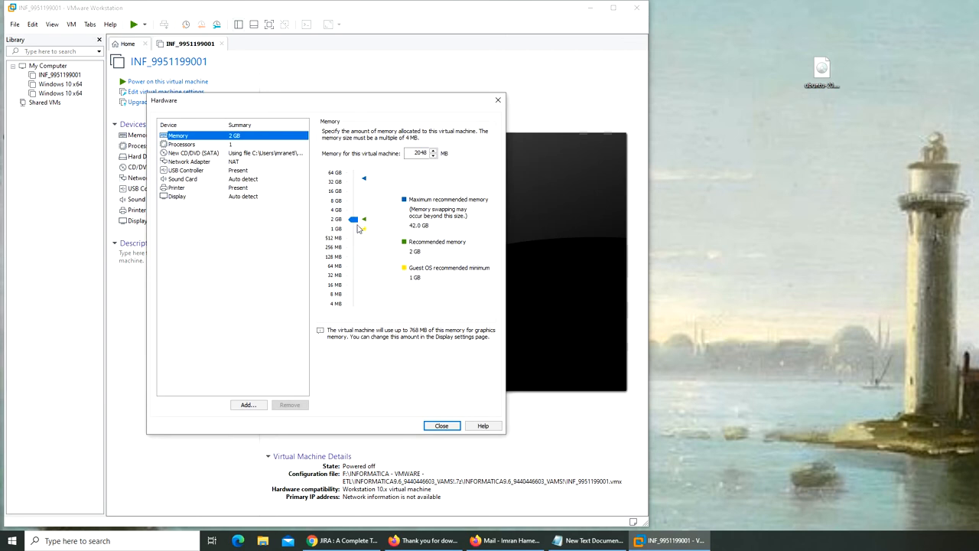
click(180, 144)
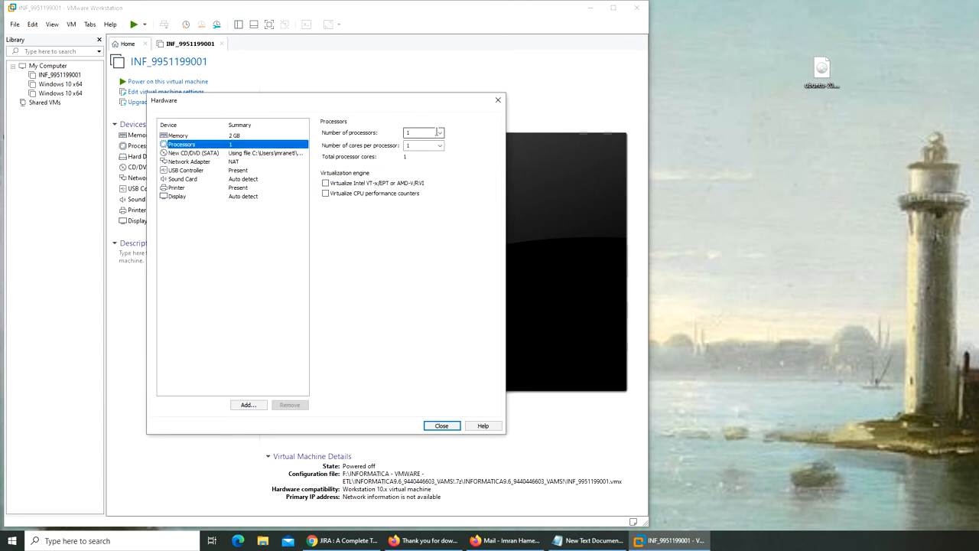
click(441, 132)
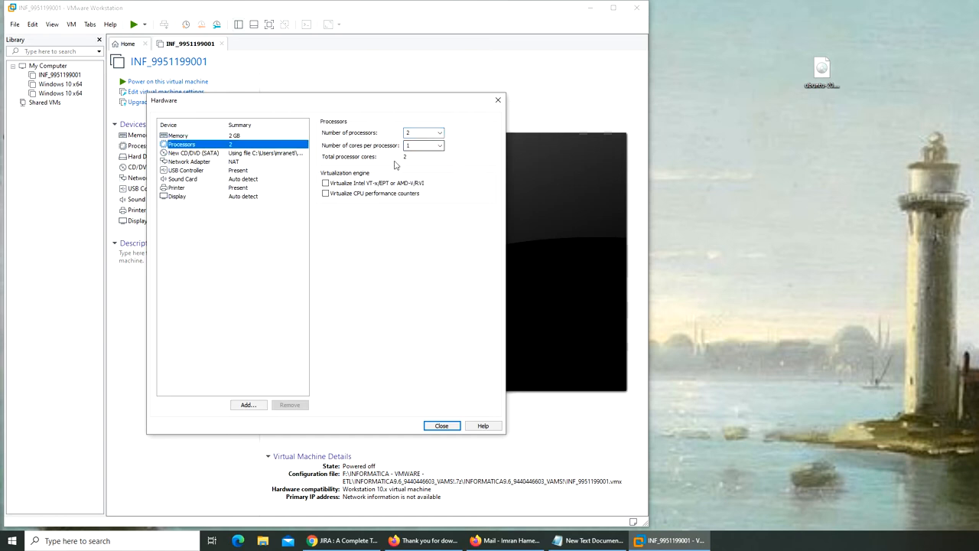
mouse_move(224, 135)
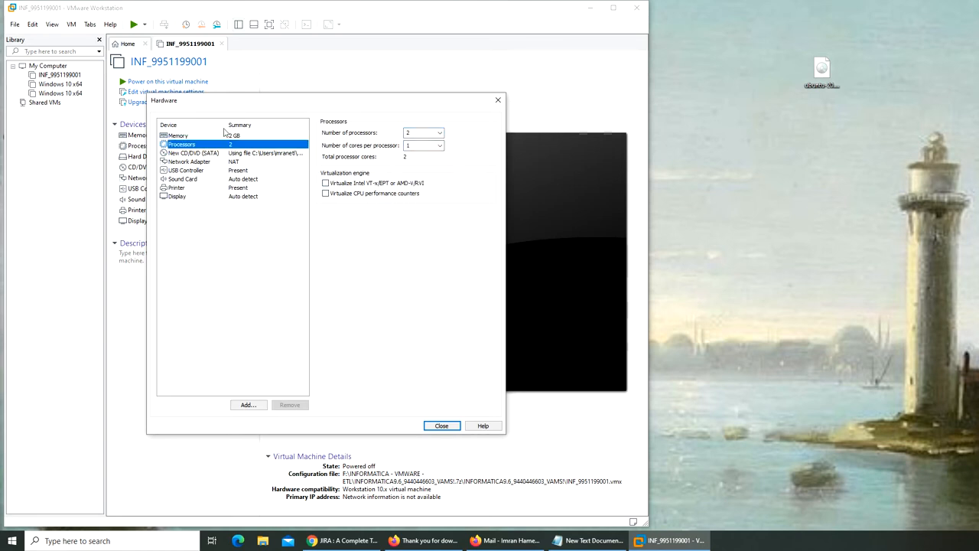
click(178, 134)
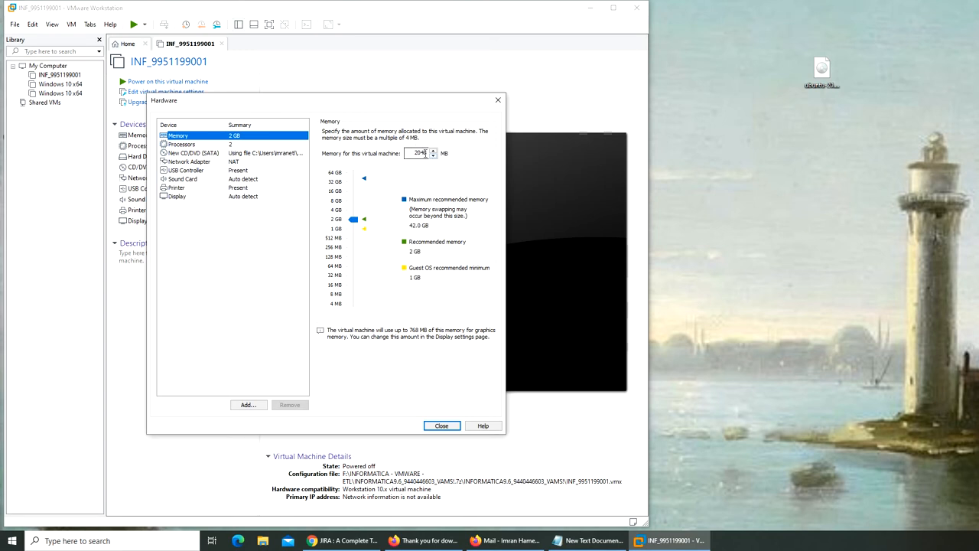
drag(353, 220, 352, 208)
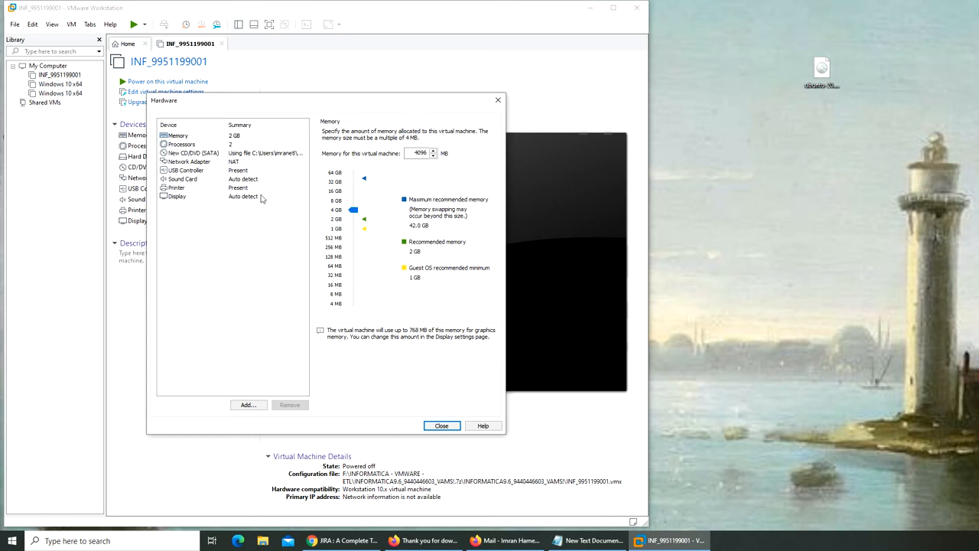
Review processor, network, sound and display settings, then close the hardware dialog
click(181, 144)
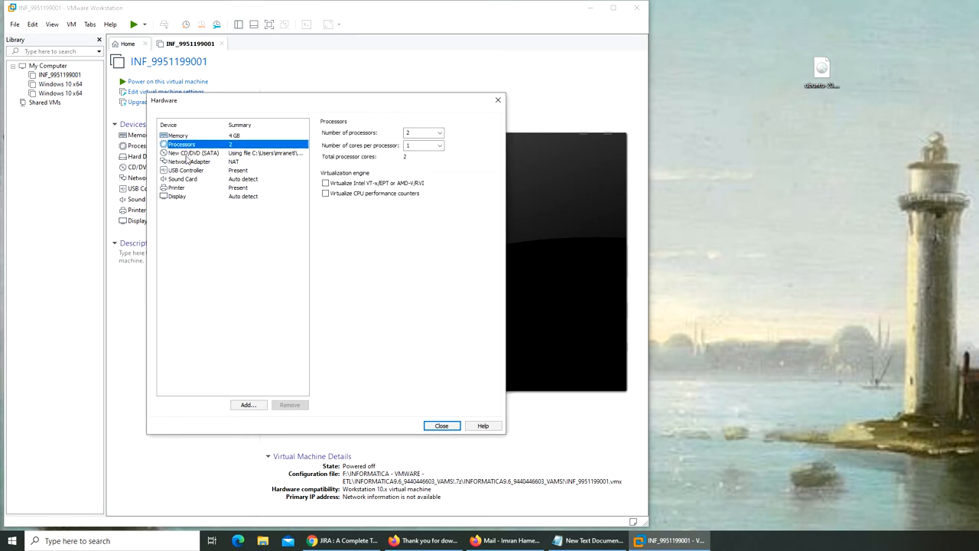
click(190, 162)
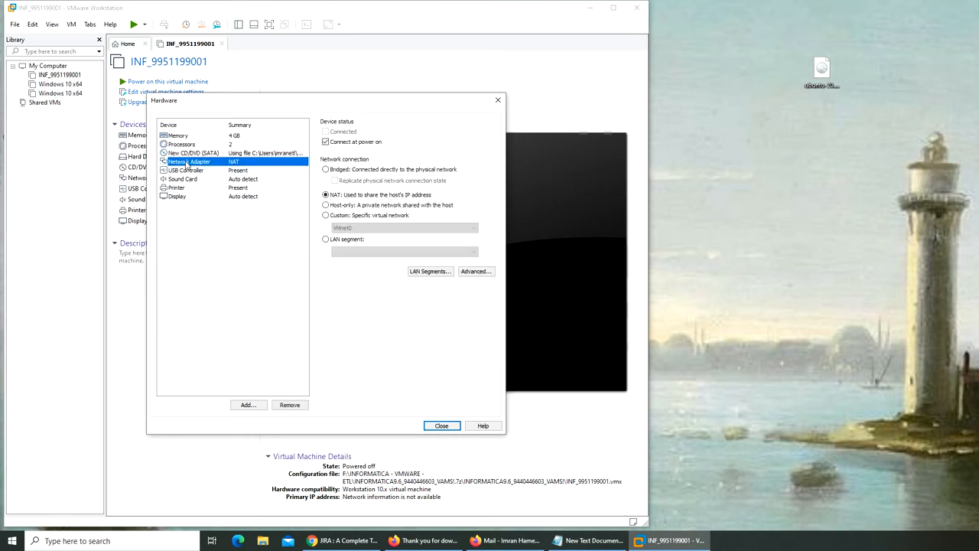
click(184, 178)
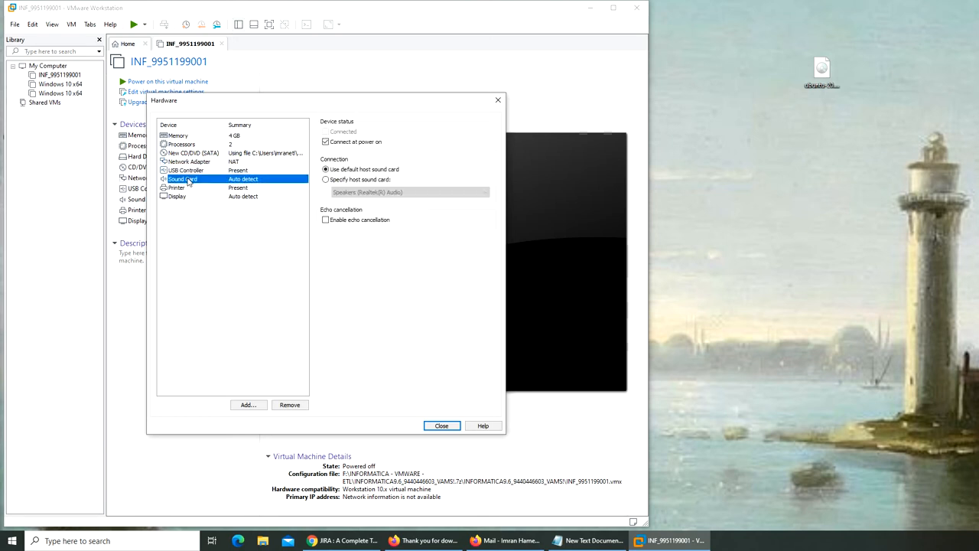
click(176, 196)
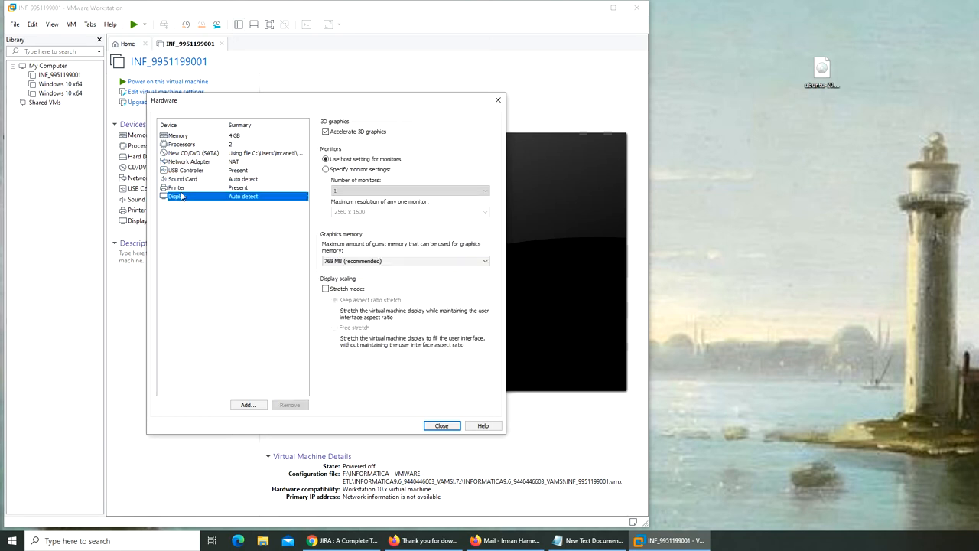
click(186, 162)
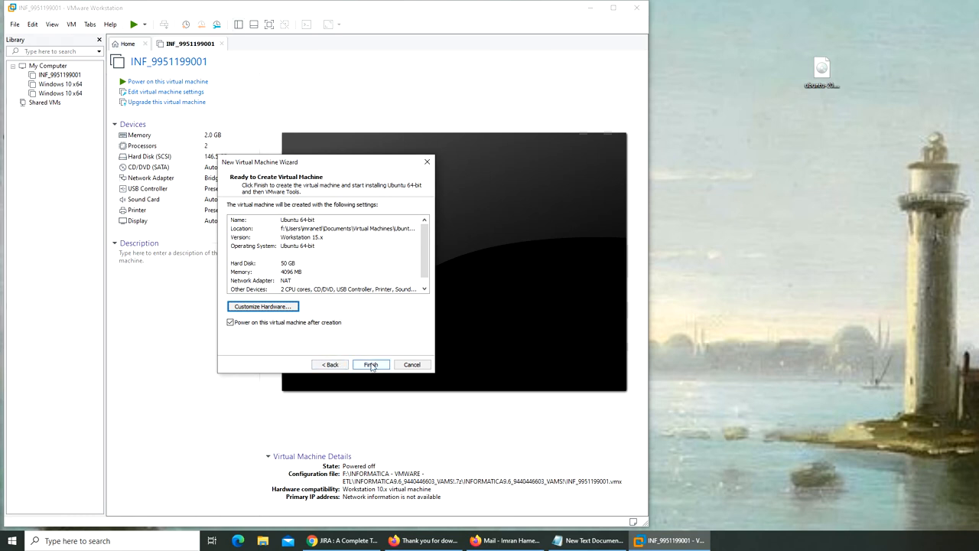
Finish creating the Ubuntu 64-bit virtual machine and power it on
click(370, 365)
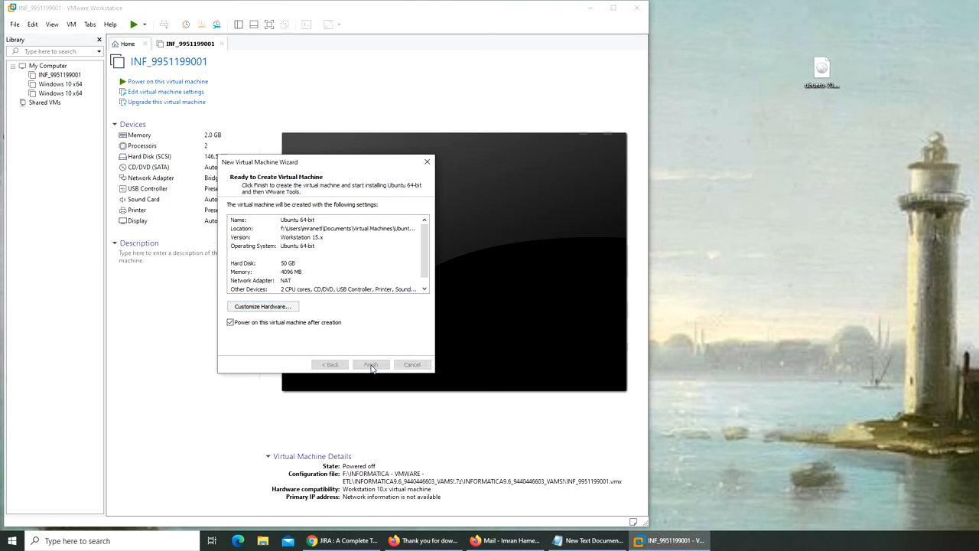
click(370, 364)
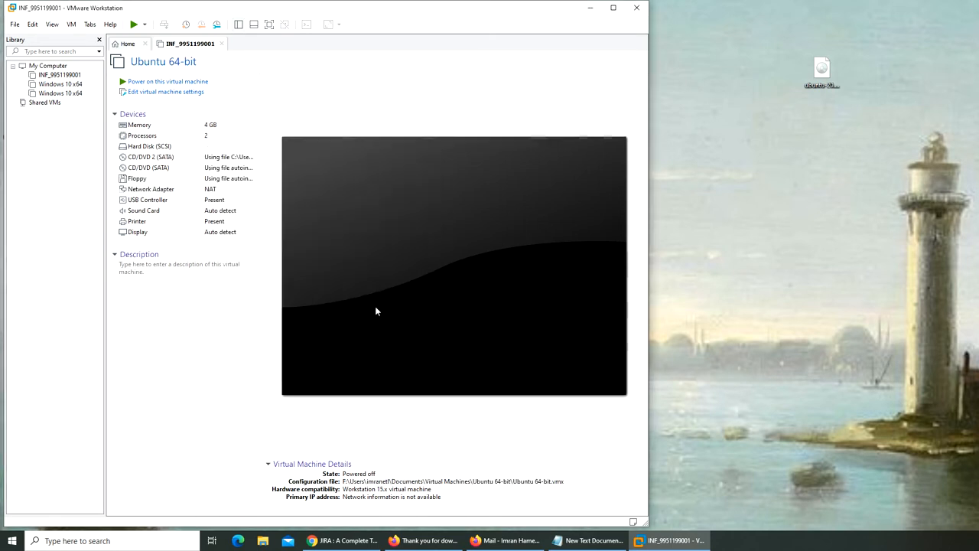
click(162, 81)
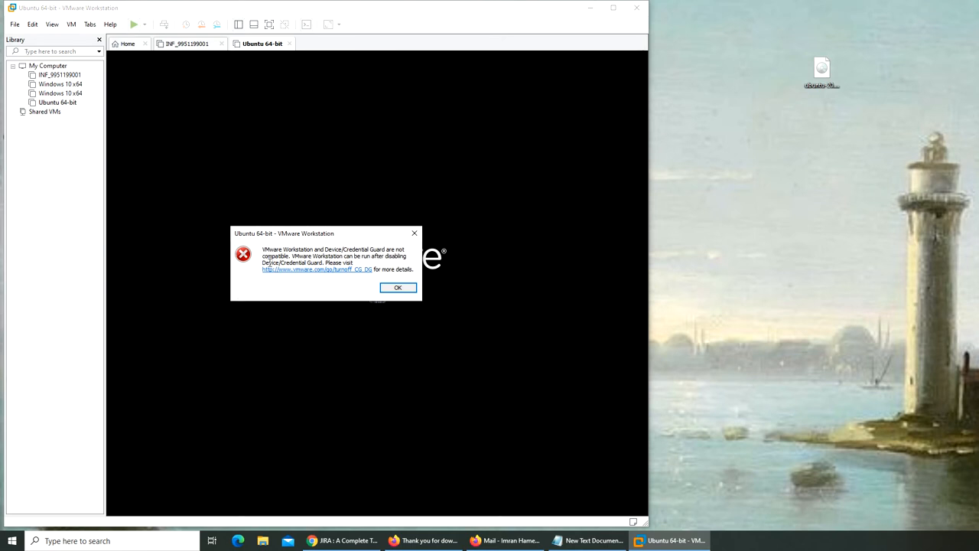
mouse_move(370, 311)
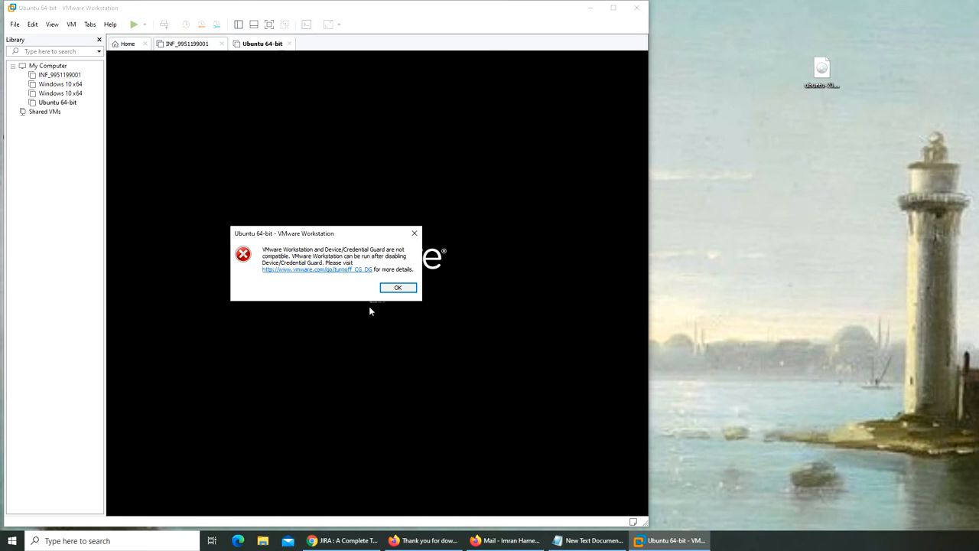
mouse_move(395, 291)
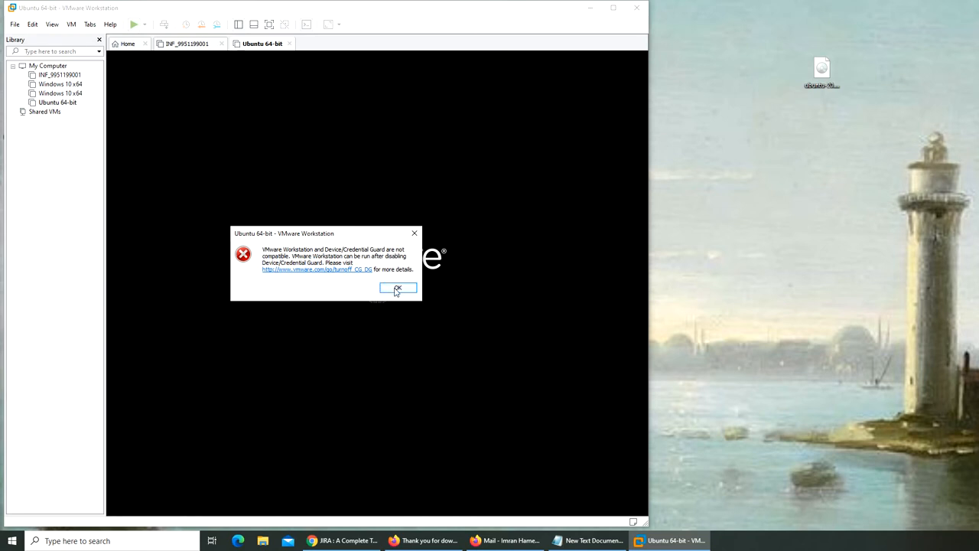
Dismiss the Device/Credential Guard error and power on the Ubuntu 64-bit machine again
click(398, 287)
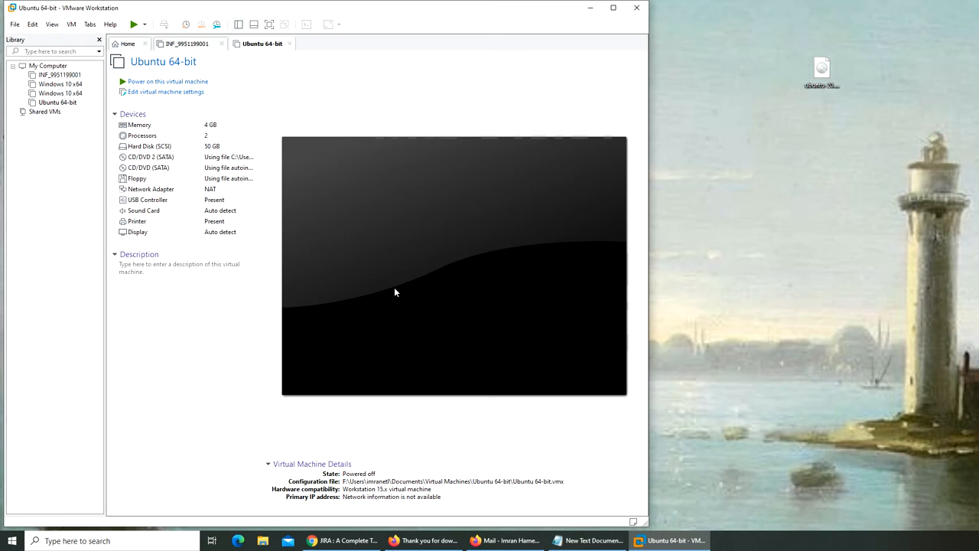
mouse_move(358, 266)
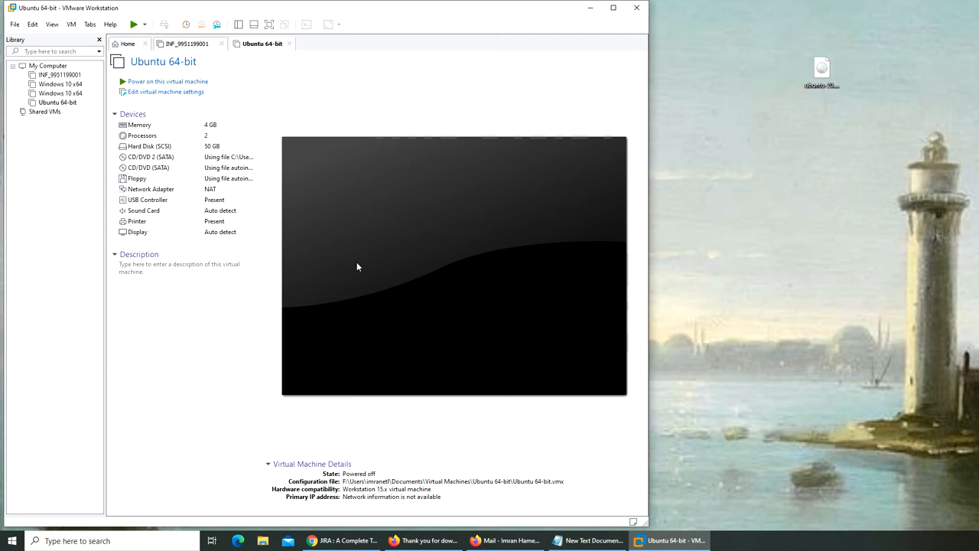
mouse_move(58, 101)
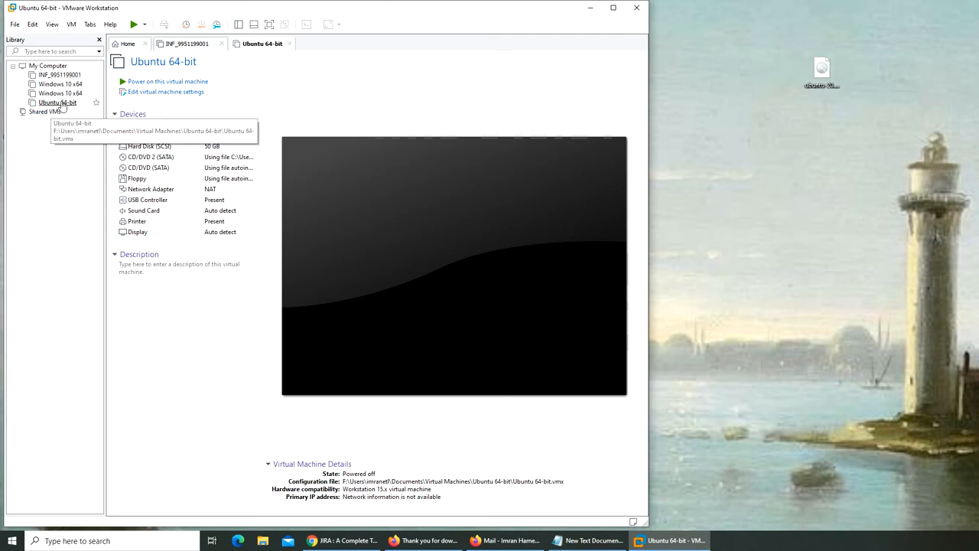
click(147, 81)
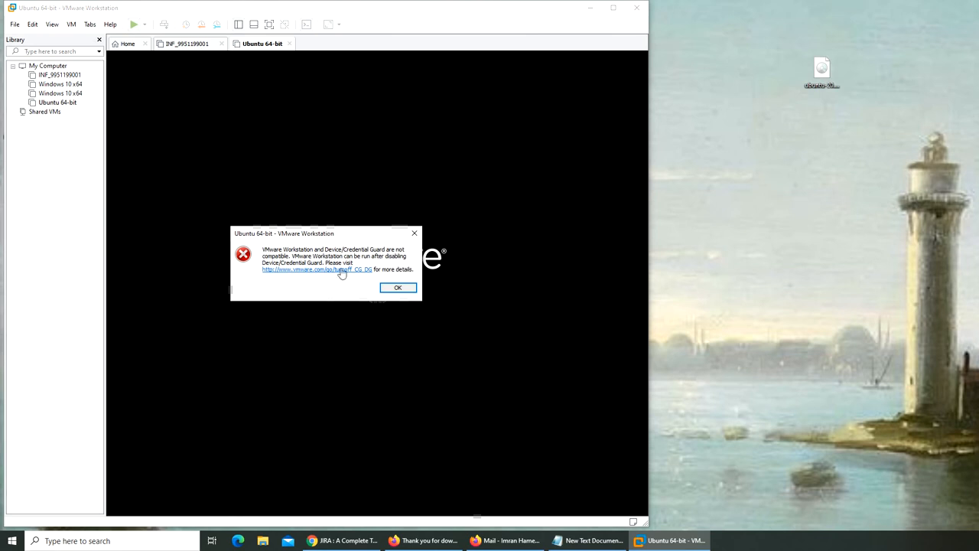
Review the KB article's Hyper-V disabling steps and dismiss the Device/Credential Guard error
click(340, 269)
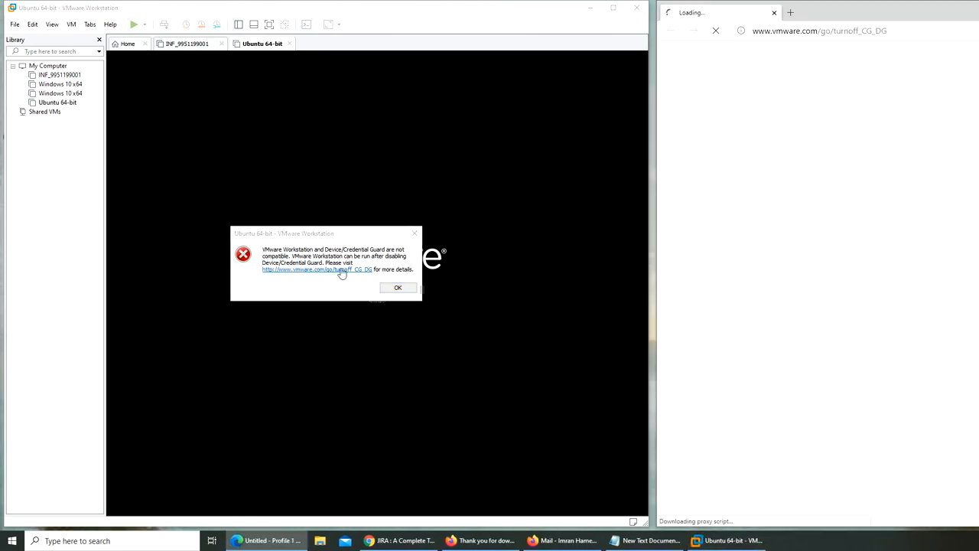
click(316, 270)
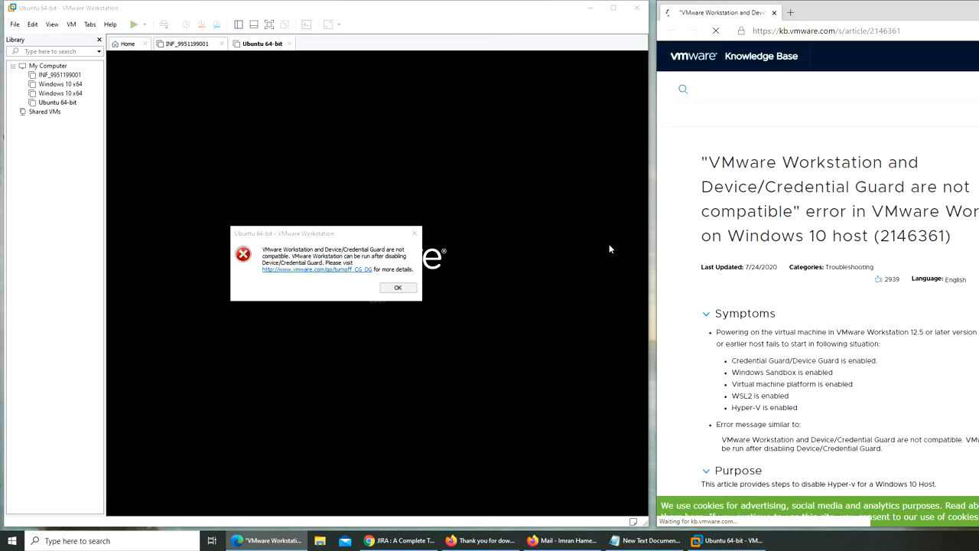
scroll(down, 3)
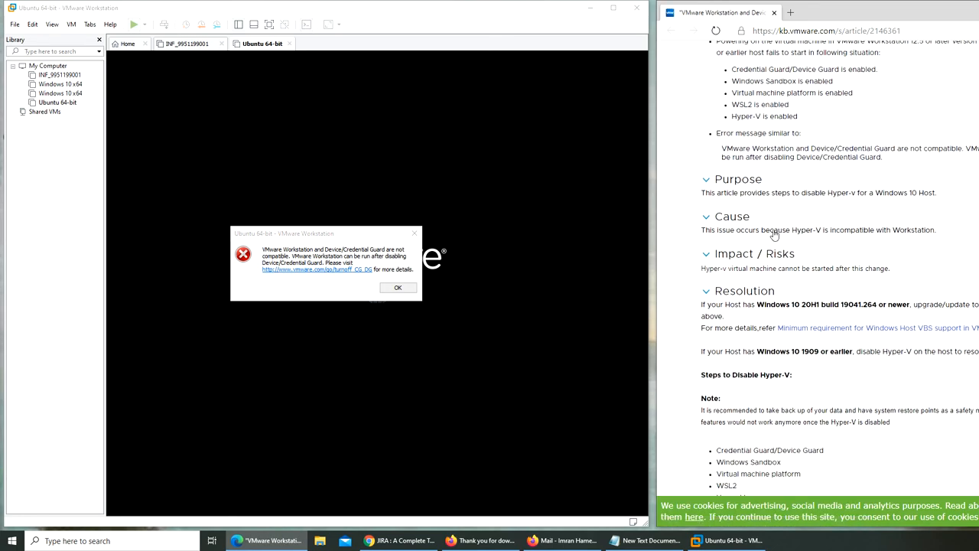
scroll(down, 3)
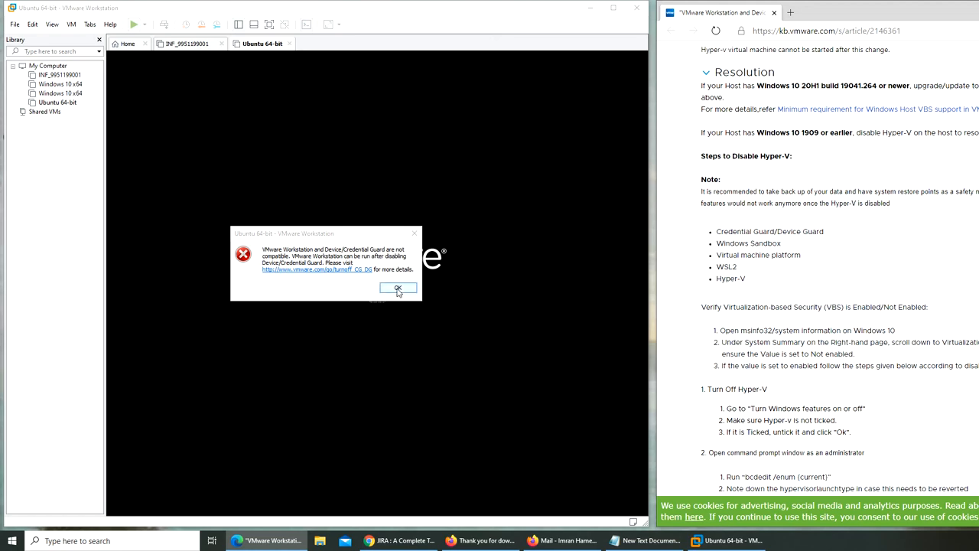
click(398, 288)
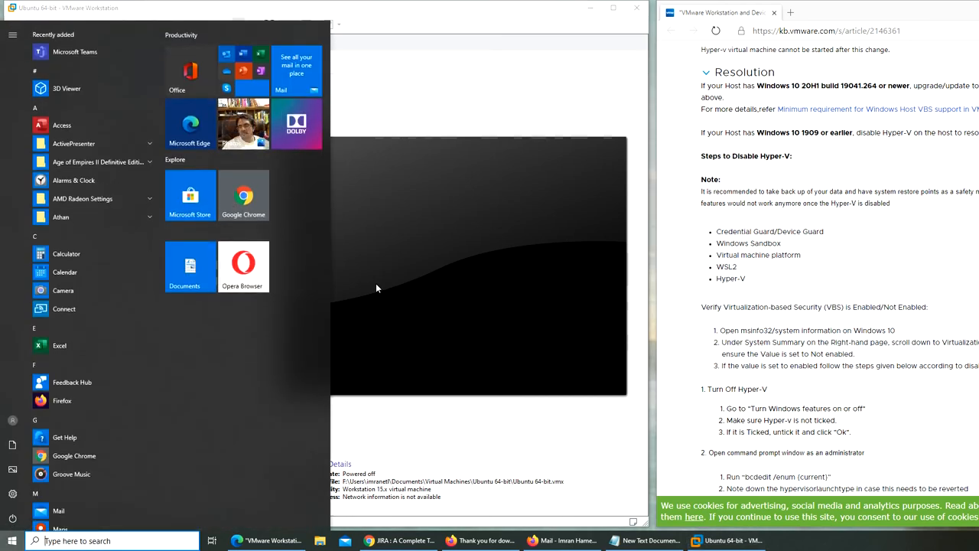
Launch msinfo32 and check that Virtualization-based security shows as Running in System Summary
text(msinfo32)
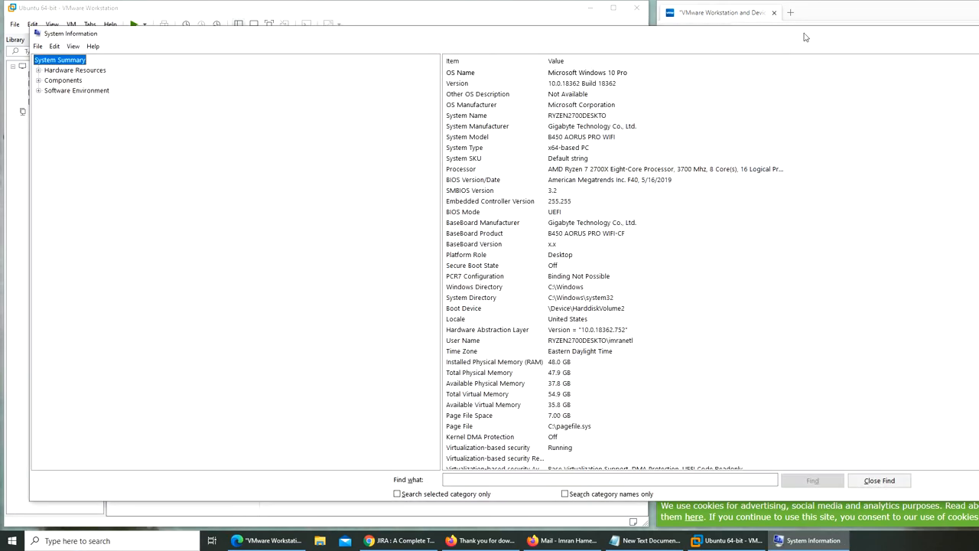
click(607, 10)
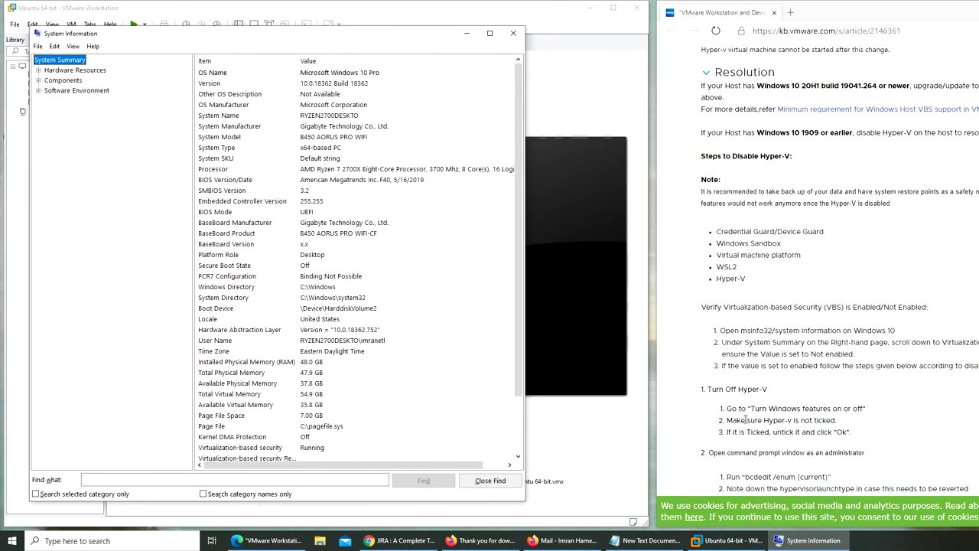
mouse_move(744, 331)
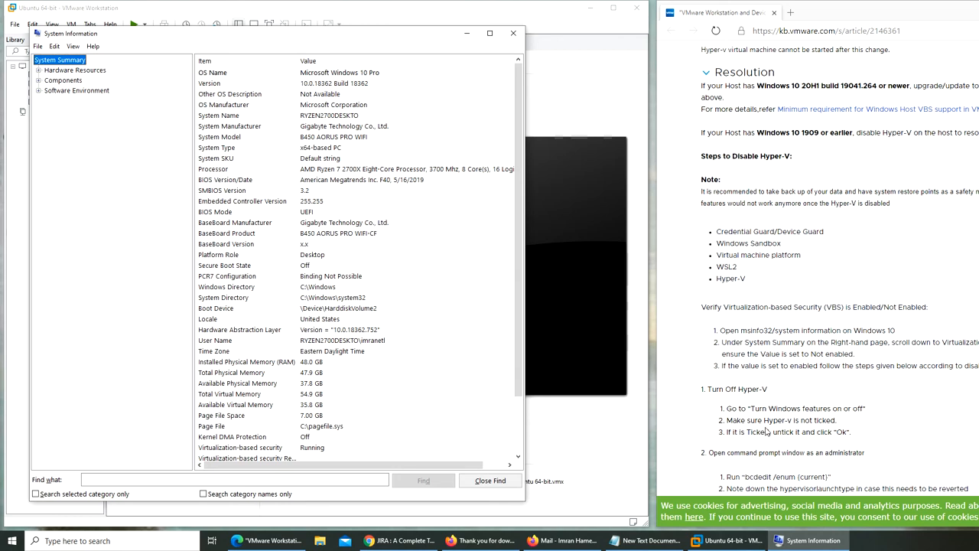
mouse_move(838, 343)
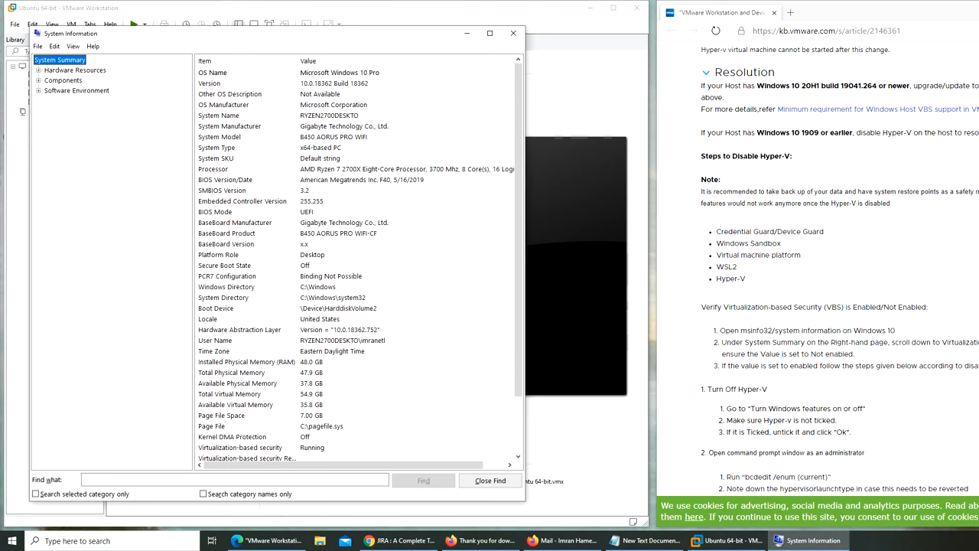
mouse_move(970, 360)
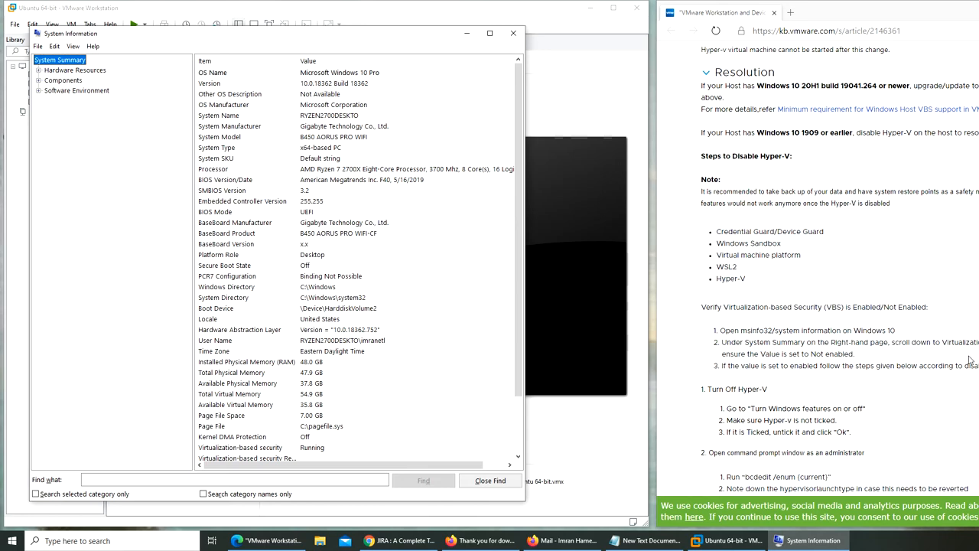
mouse_move(312, 288)
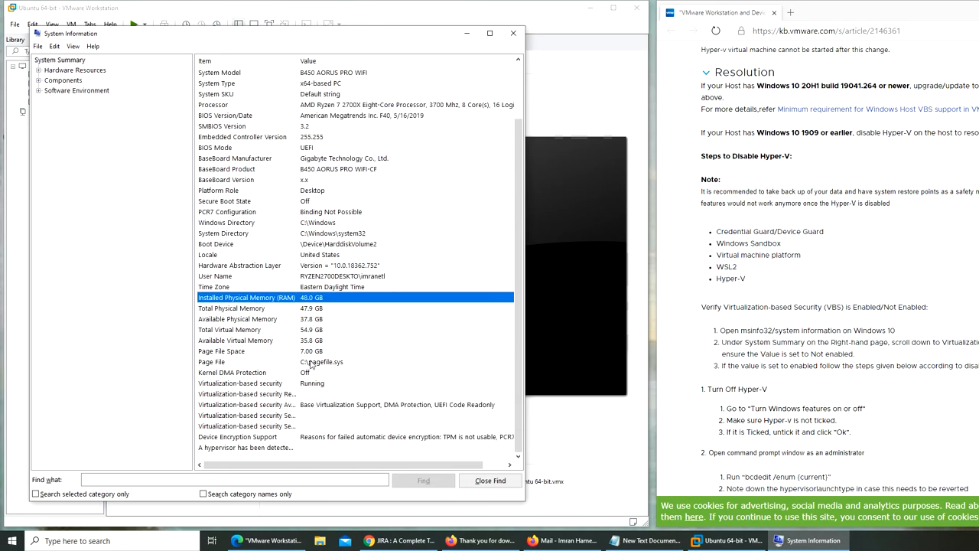
click(242, 383)
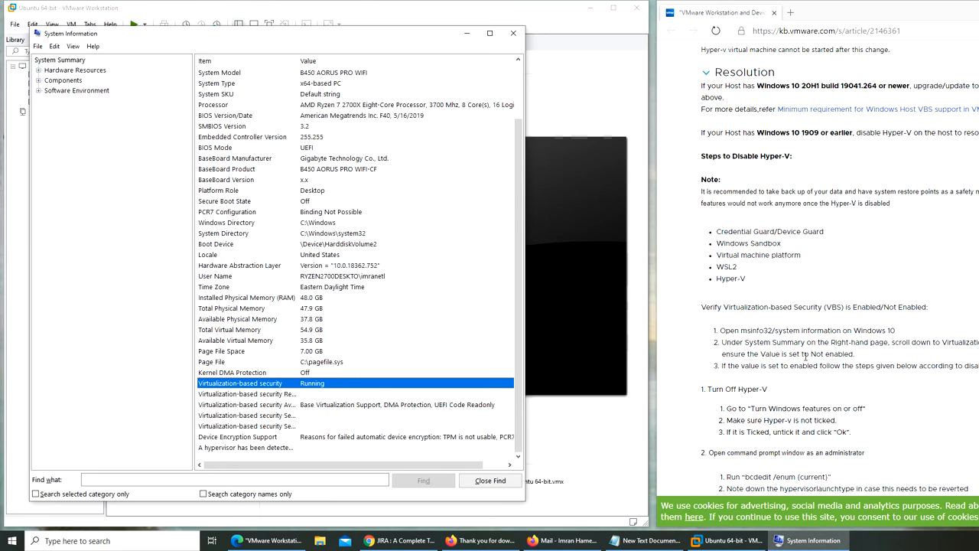
mouse_move(509, 108)
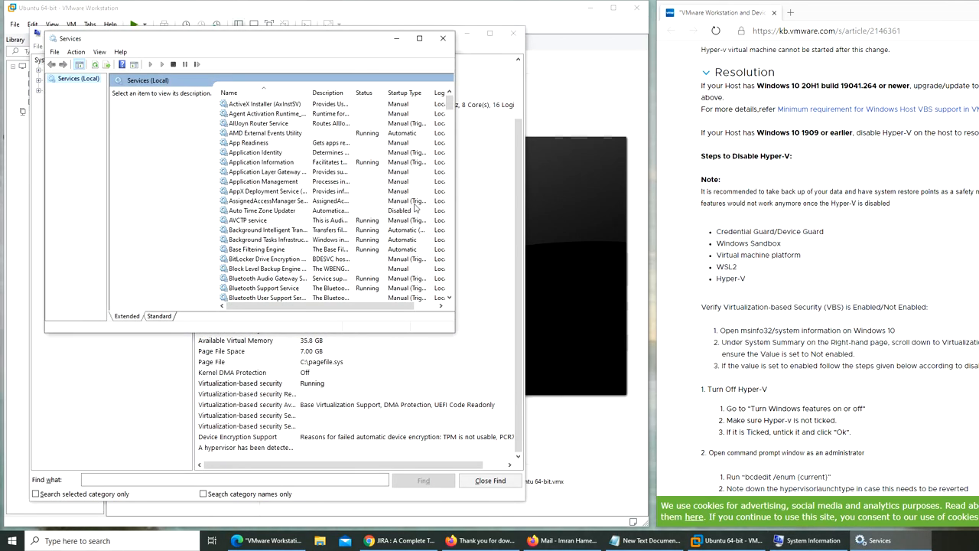
Scroll through the Services list past the Virtual Disk and VMware services
scroll(down, 3)
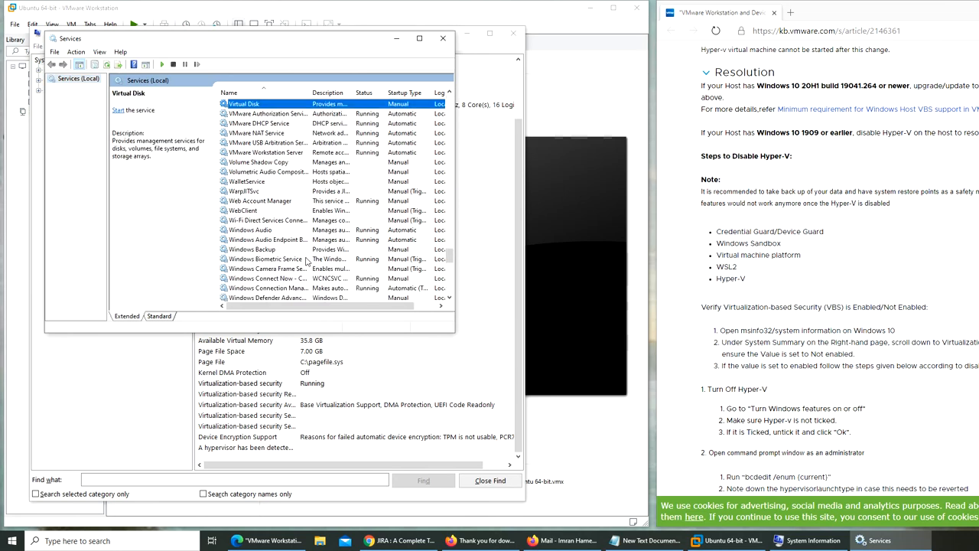
mouse_move(334, 162)
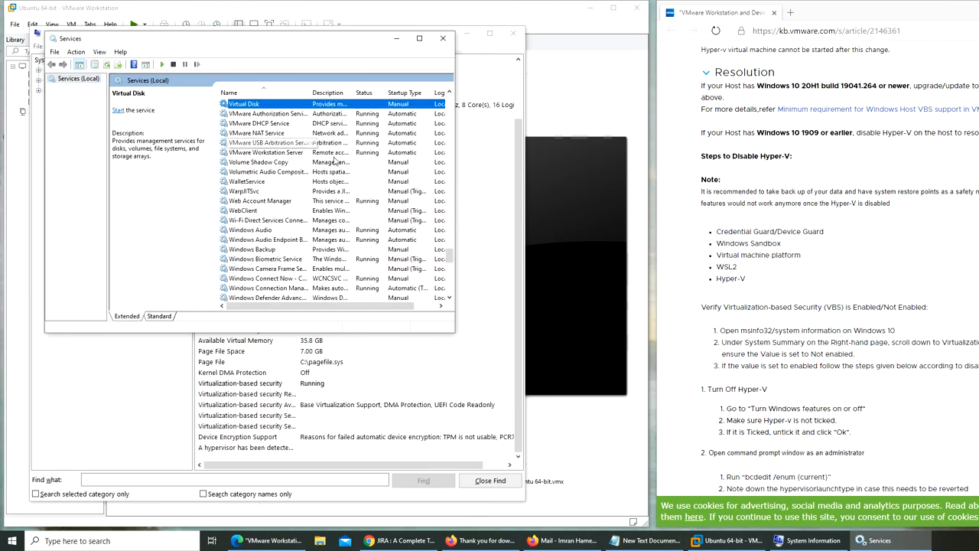
mouse_move(334, 172)
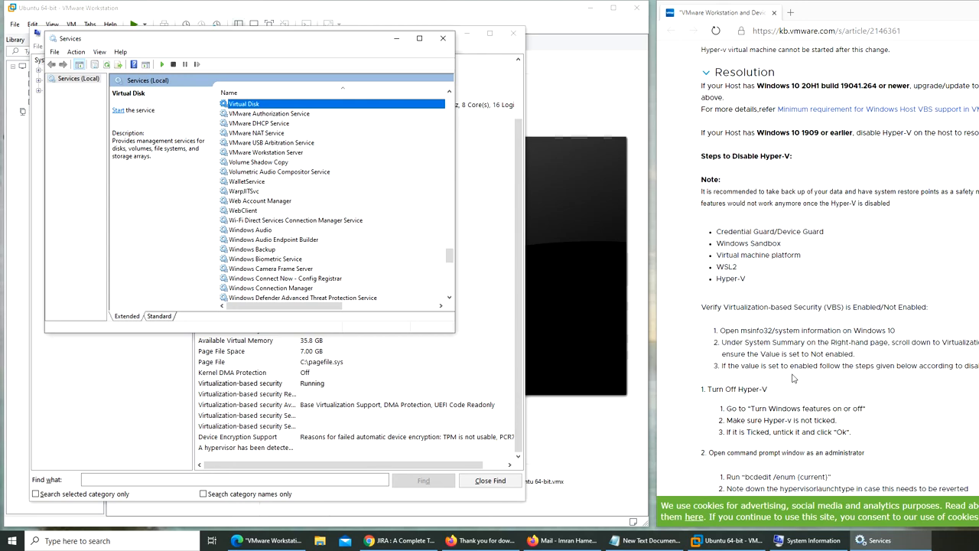
scroll(down, 3)
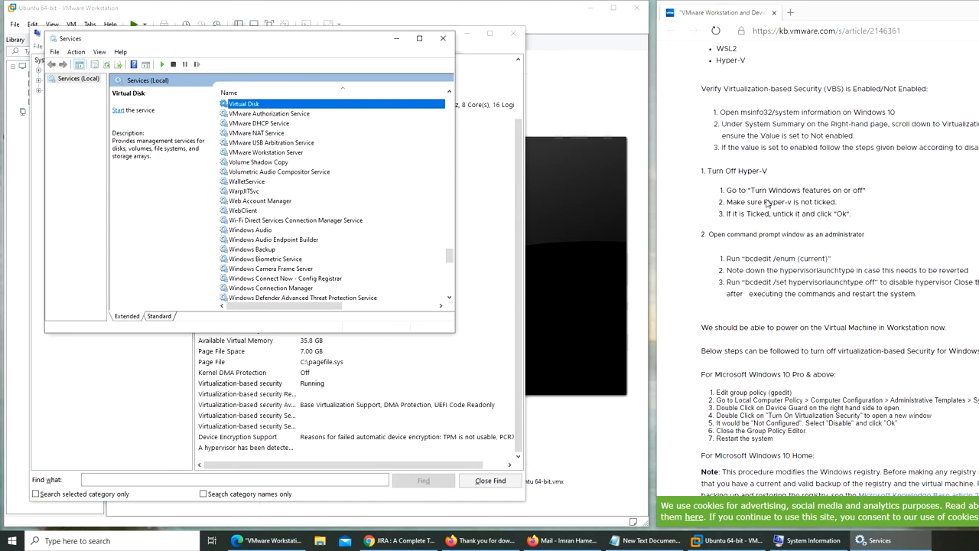
mouse_move(771, 225)
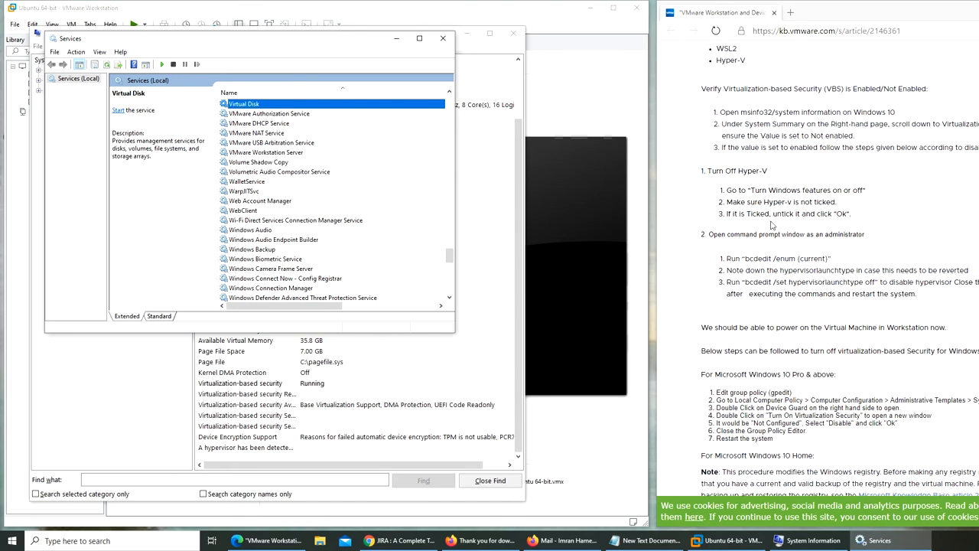
mouse_move(768, 245)
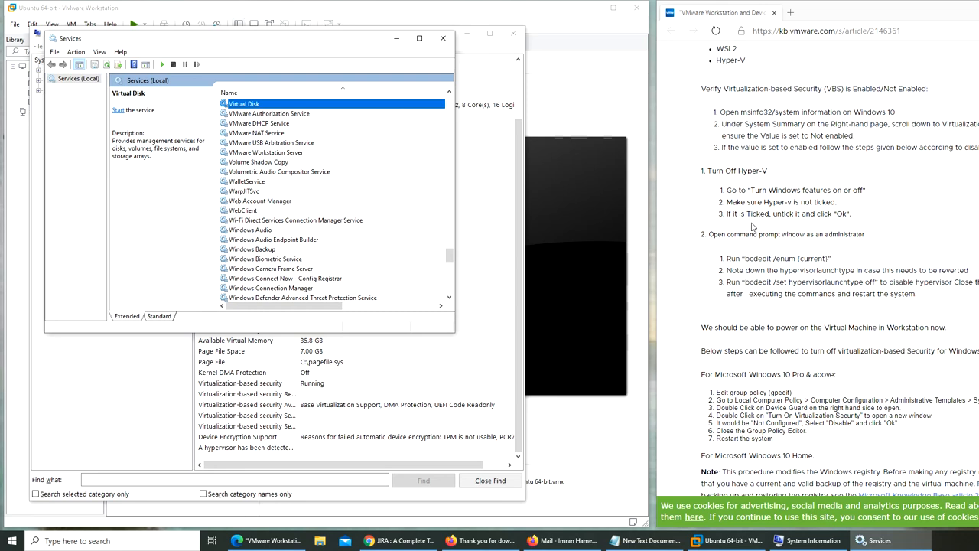
mouse_move(471, 161)
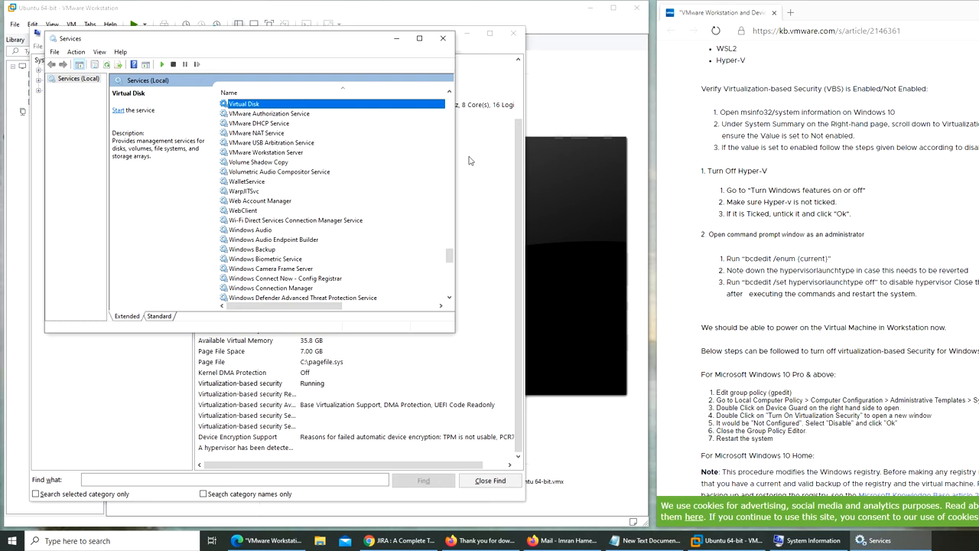
mouse_move(538, 214)
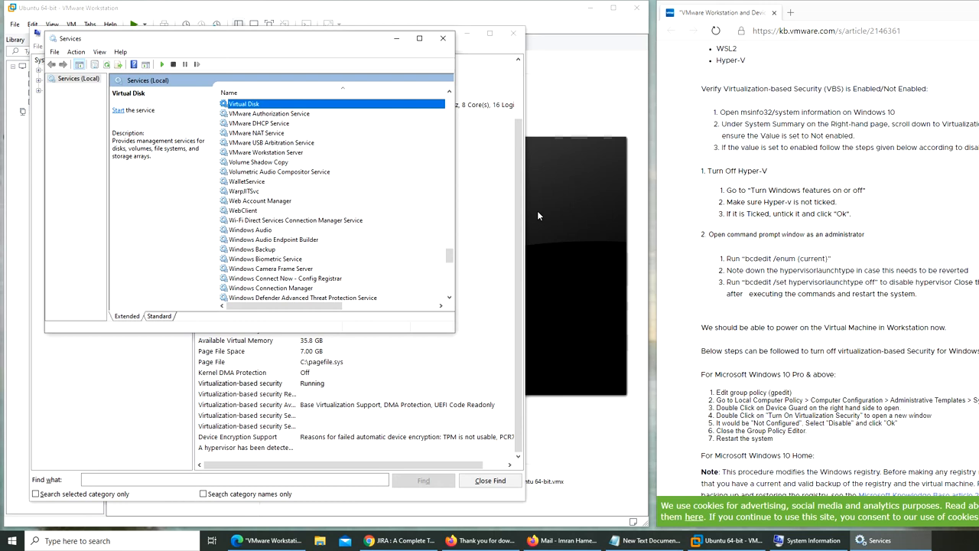
mouse_move(398, 214)
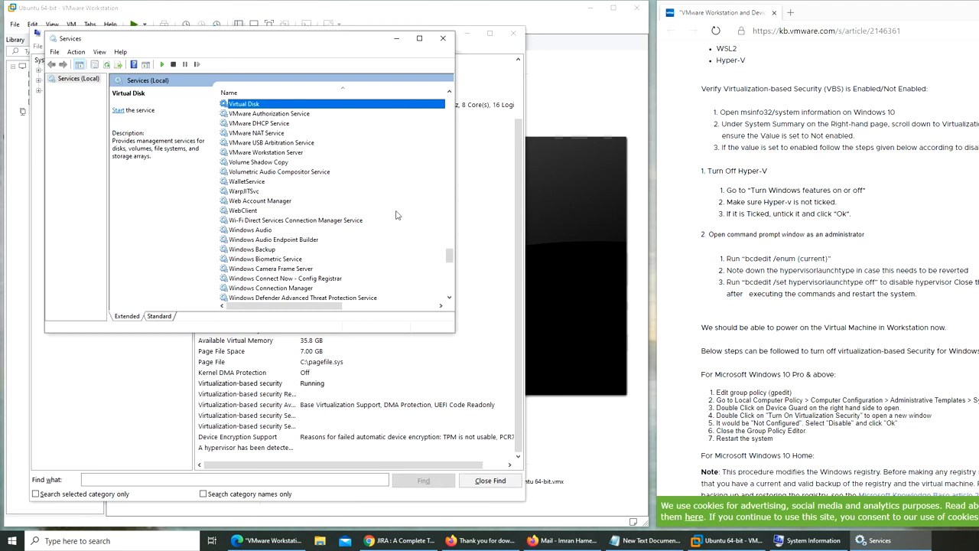
mouse_move(242, 135)
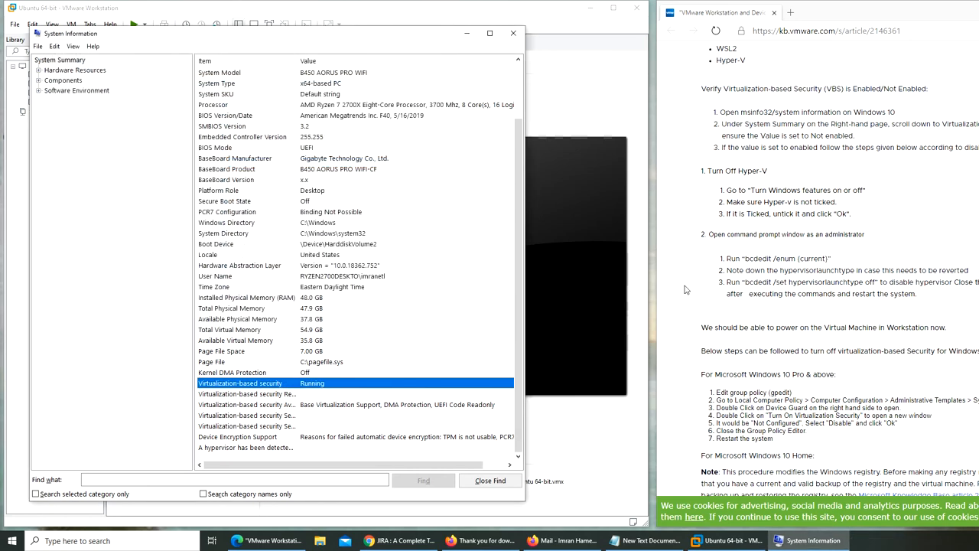
mouse_move(789, 231)
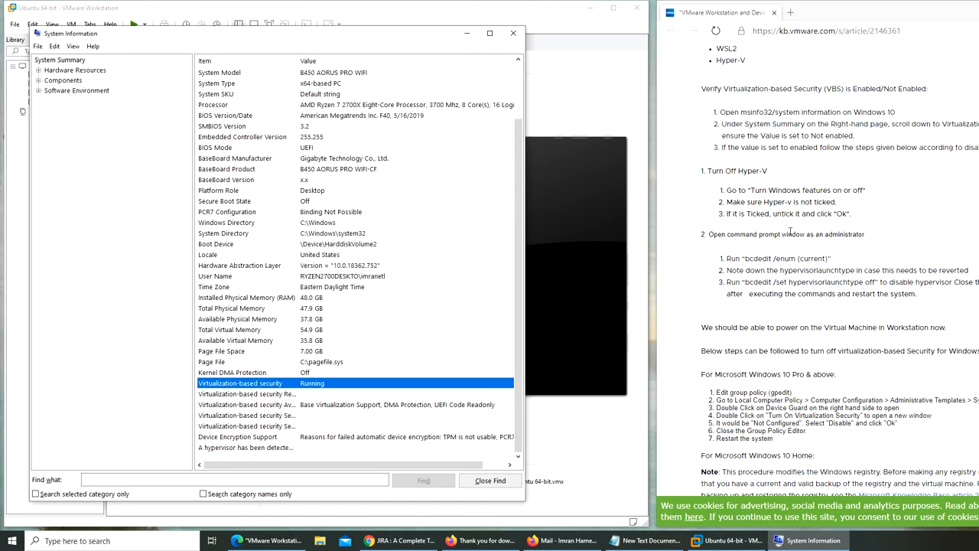
Search Start for 'windows f' to launch Turn Windows features on or off
text(windows f)
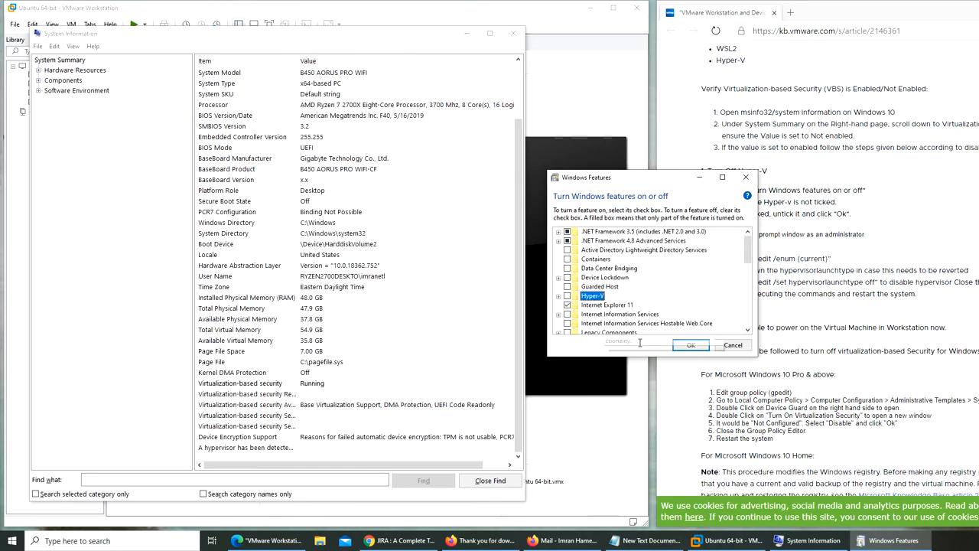
Uncheck Hyper-V in Windows Features and apply, reaching the restart prompt
click(569, 295)
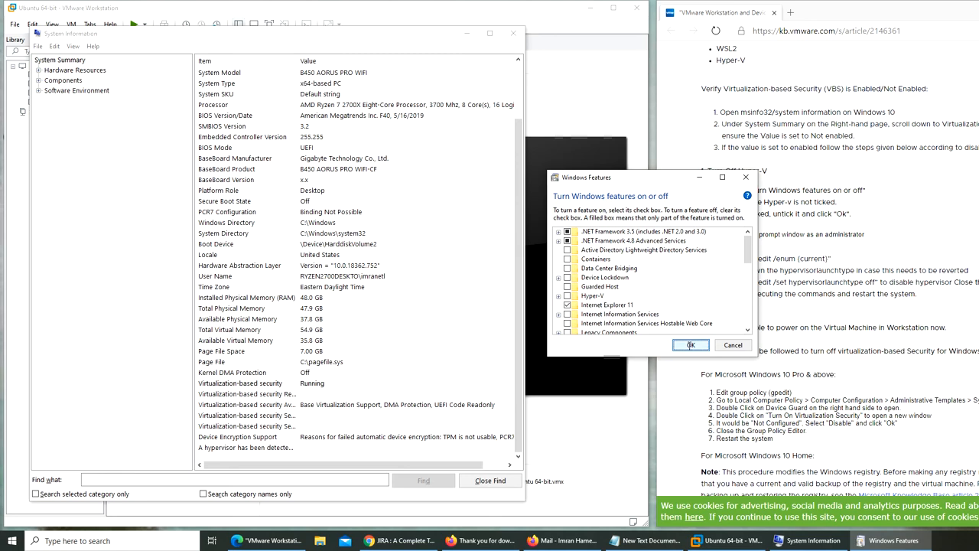
click(691, 345)
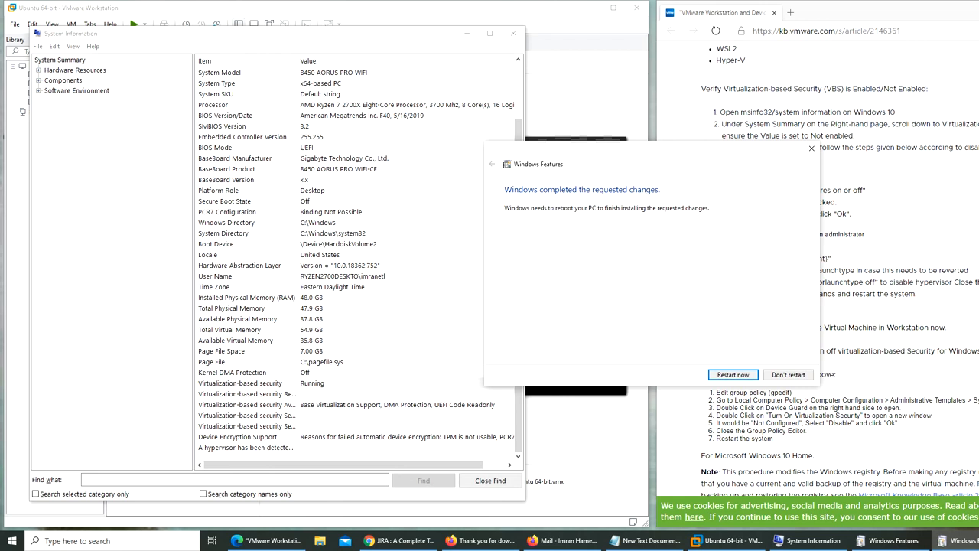
mouse_move(792, 364)
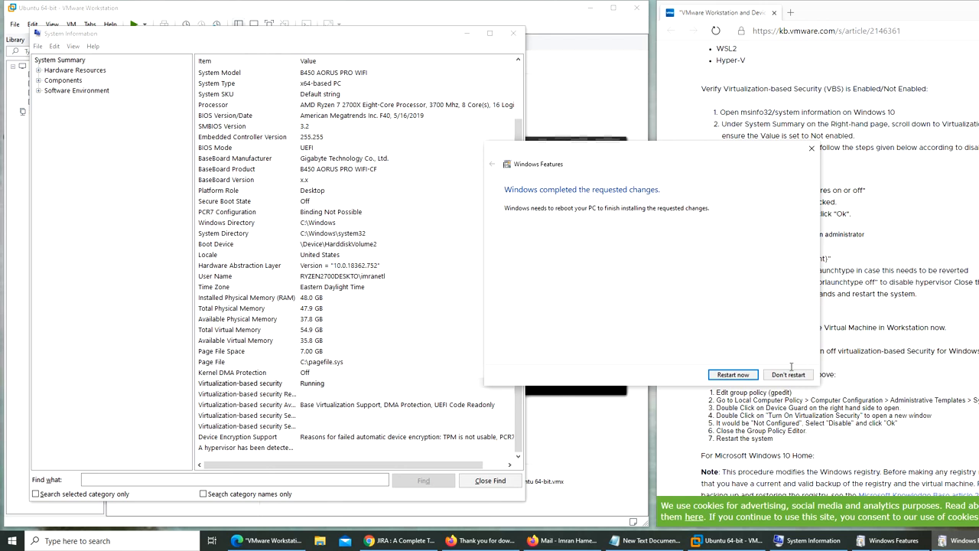